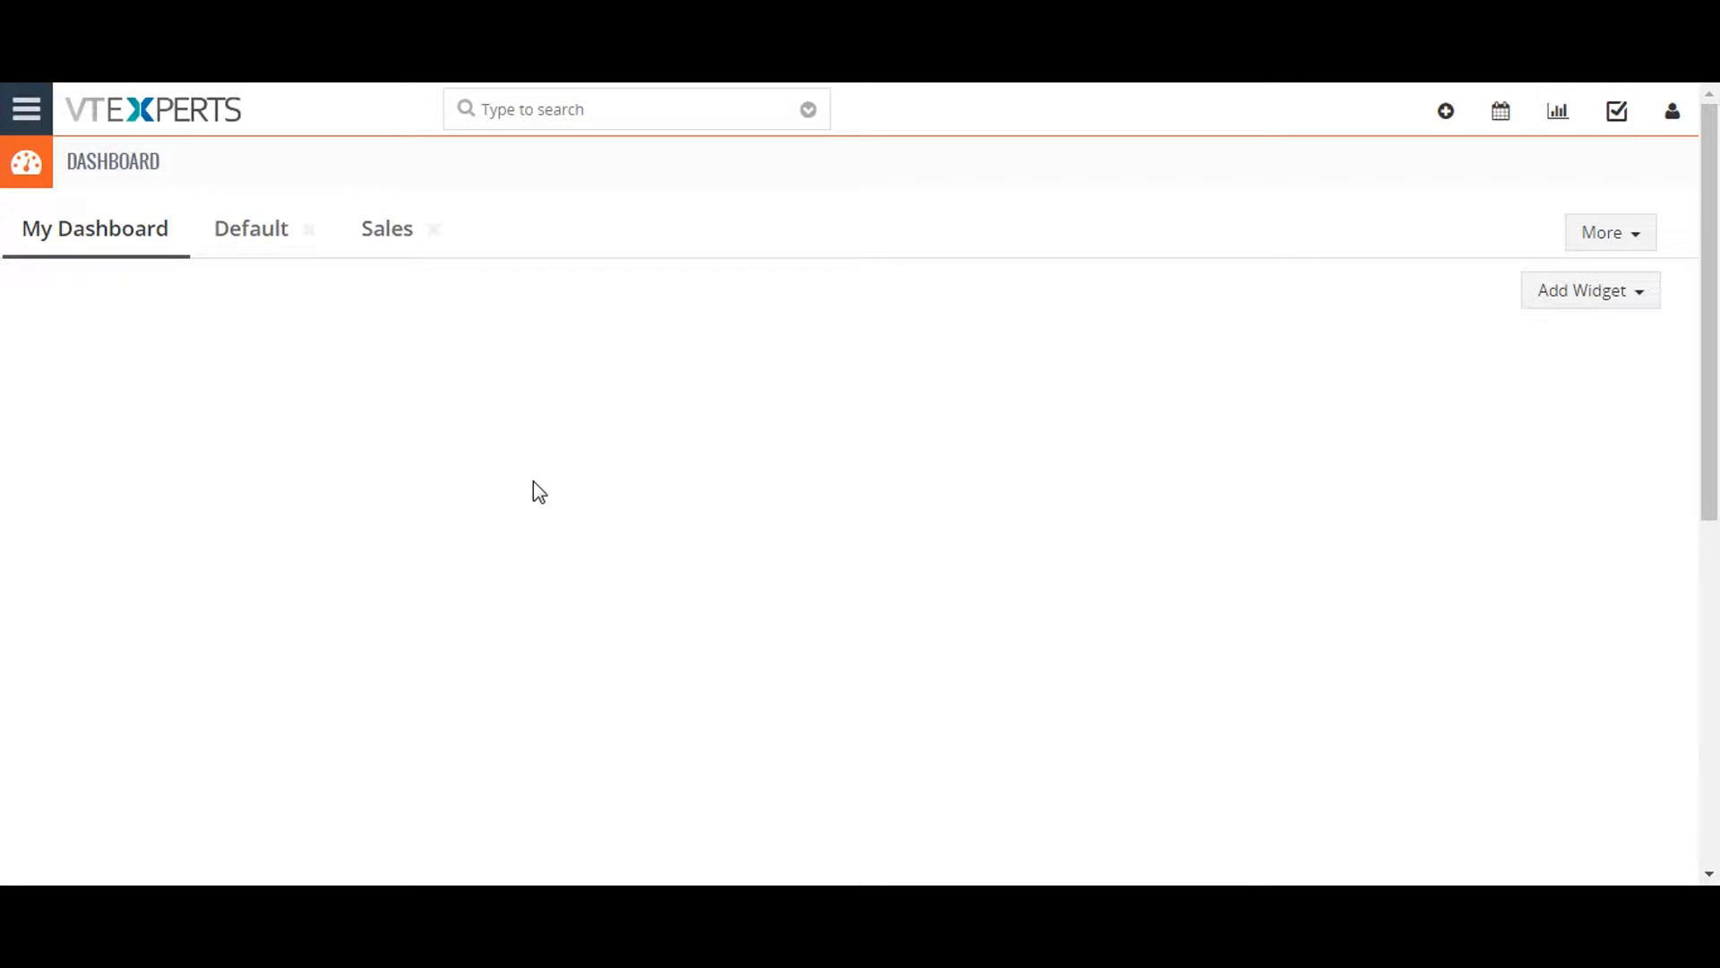
mouse_move(1052, 430)
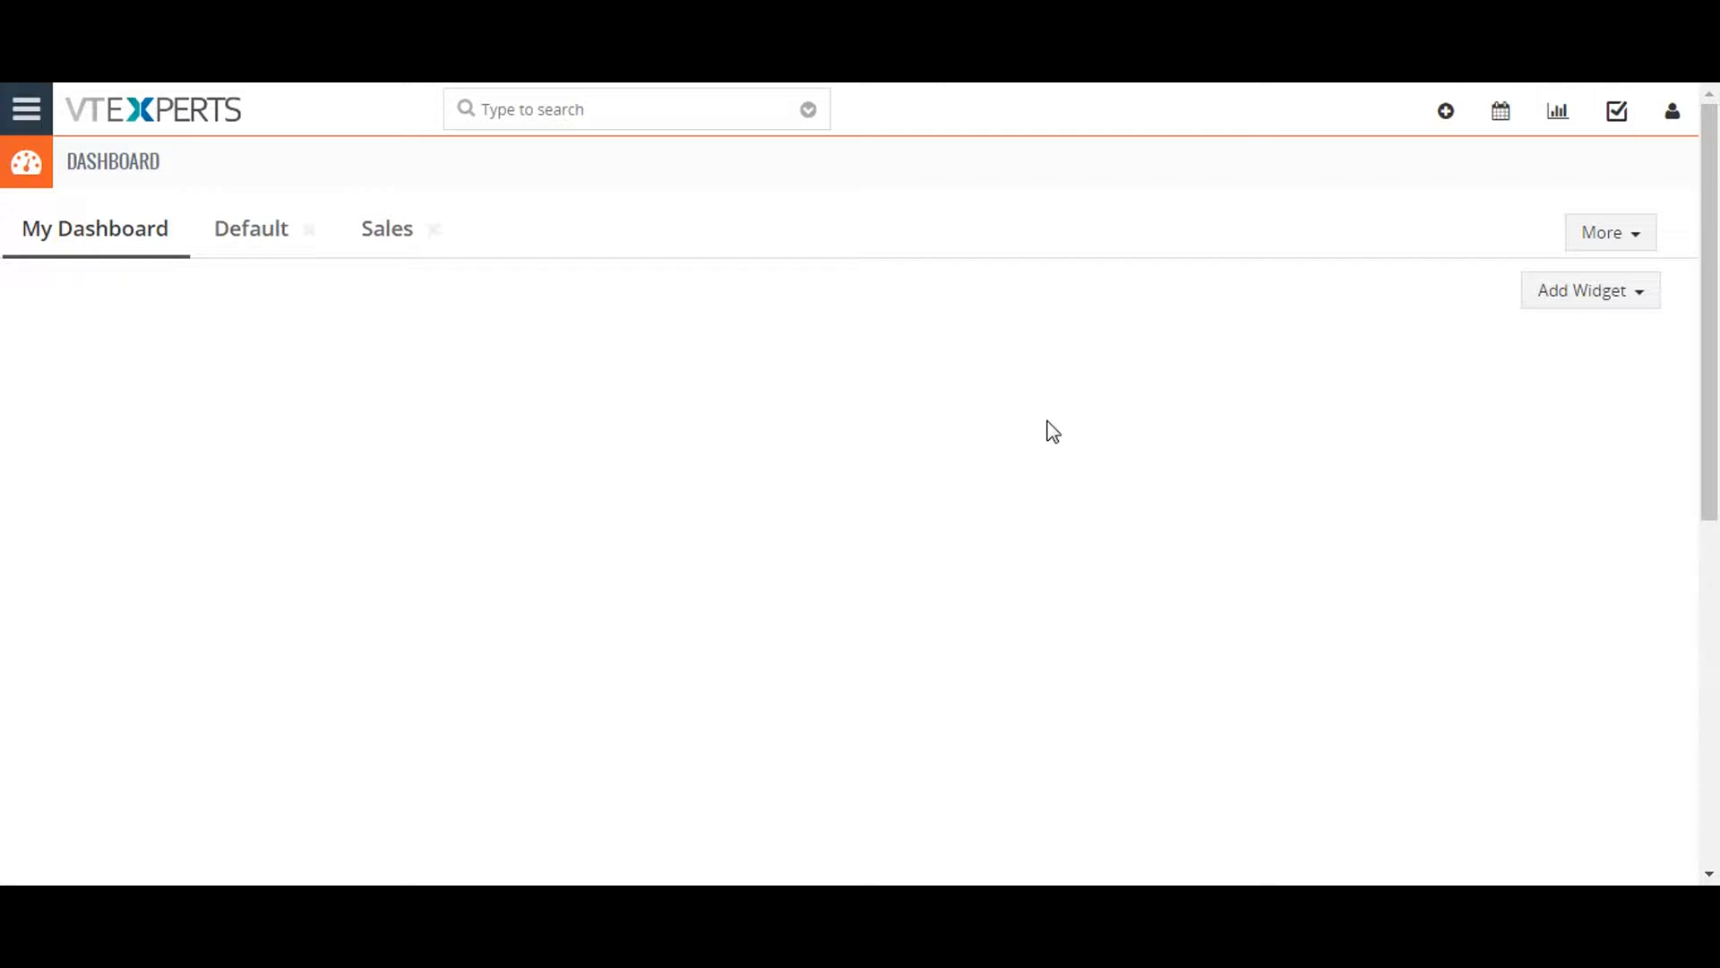
mouse_move(1140, 369)
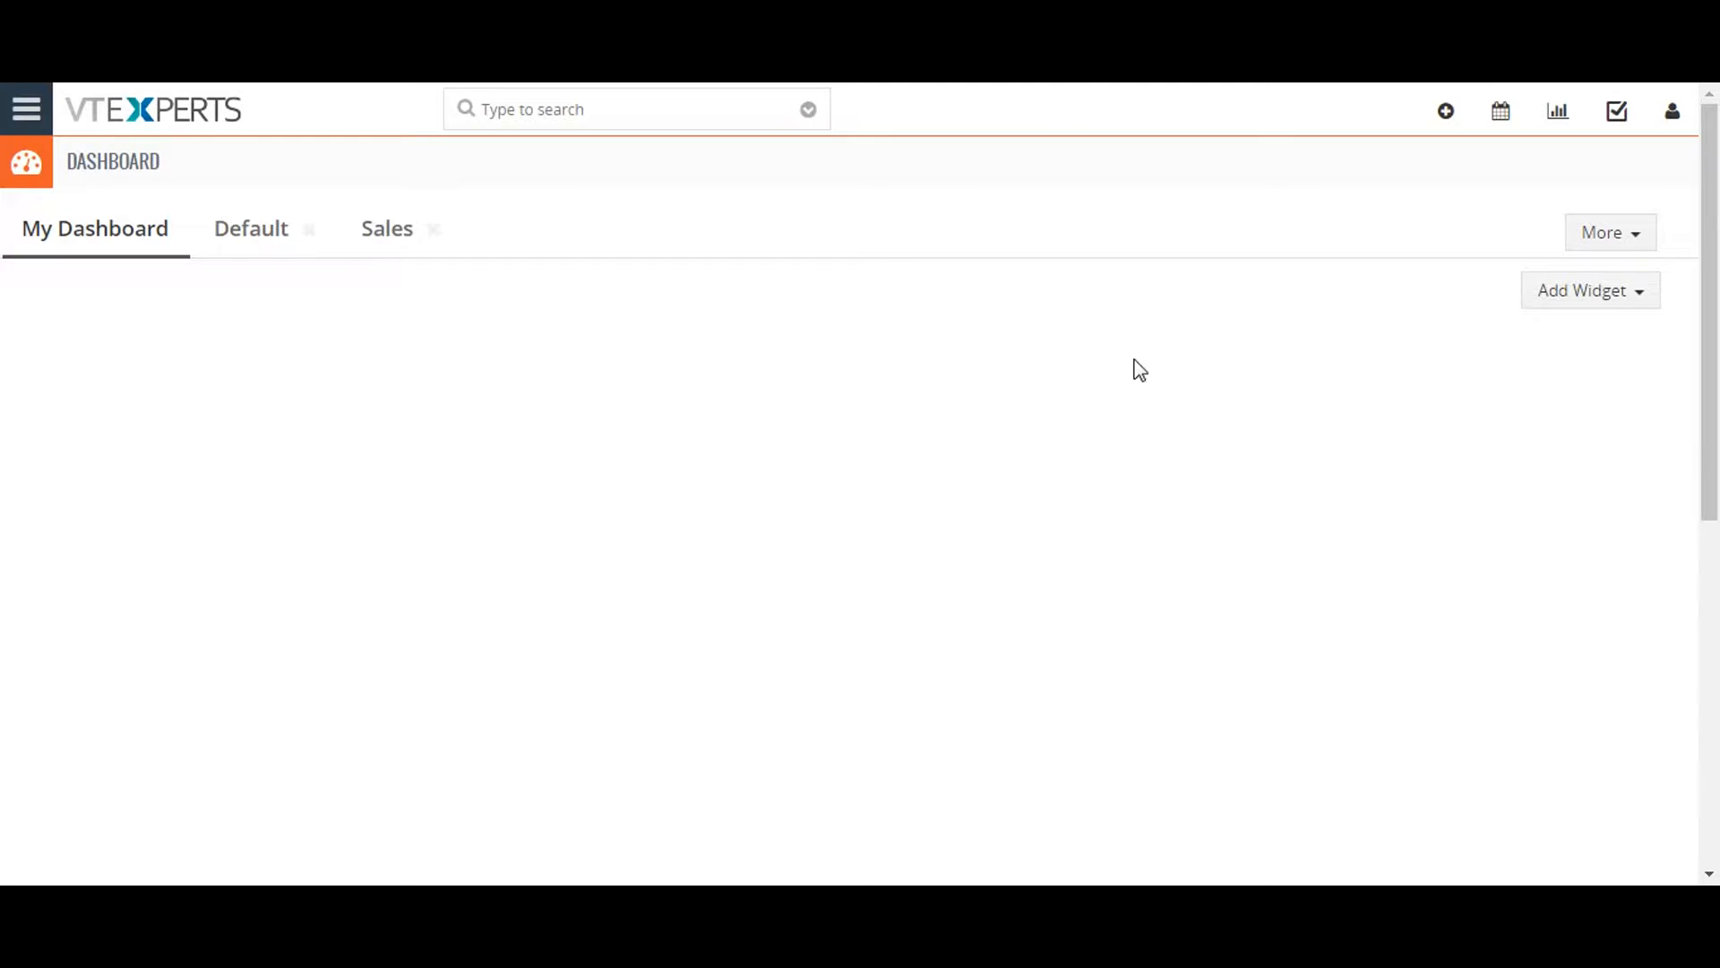
mouse_move(1446, 111)
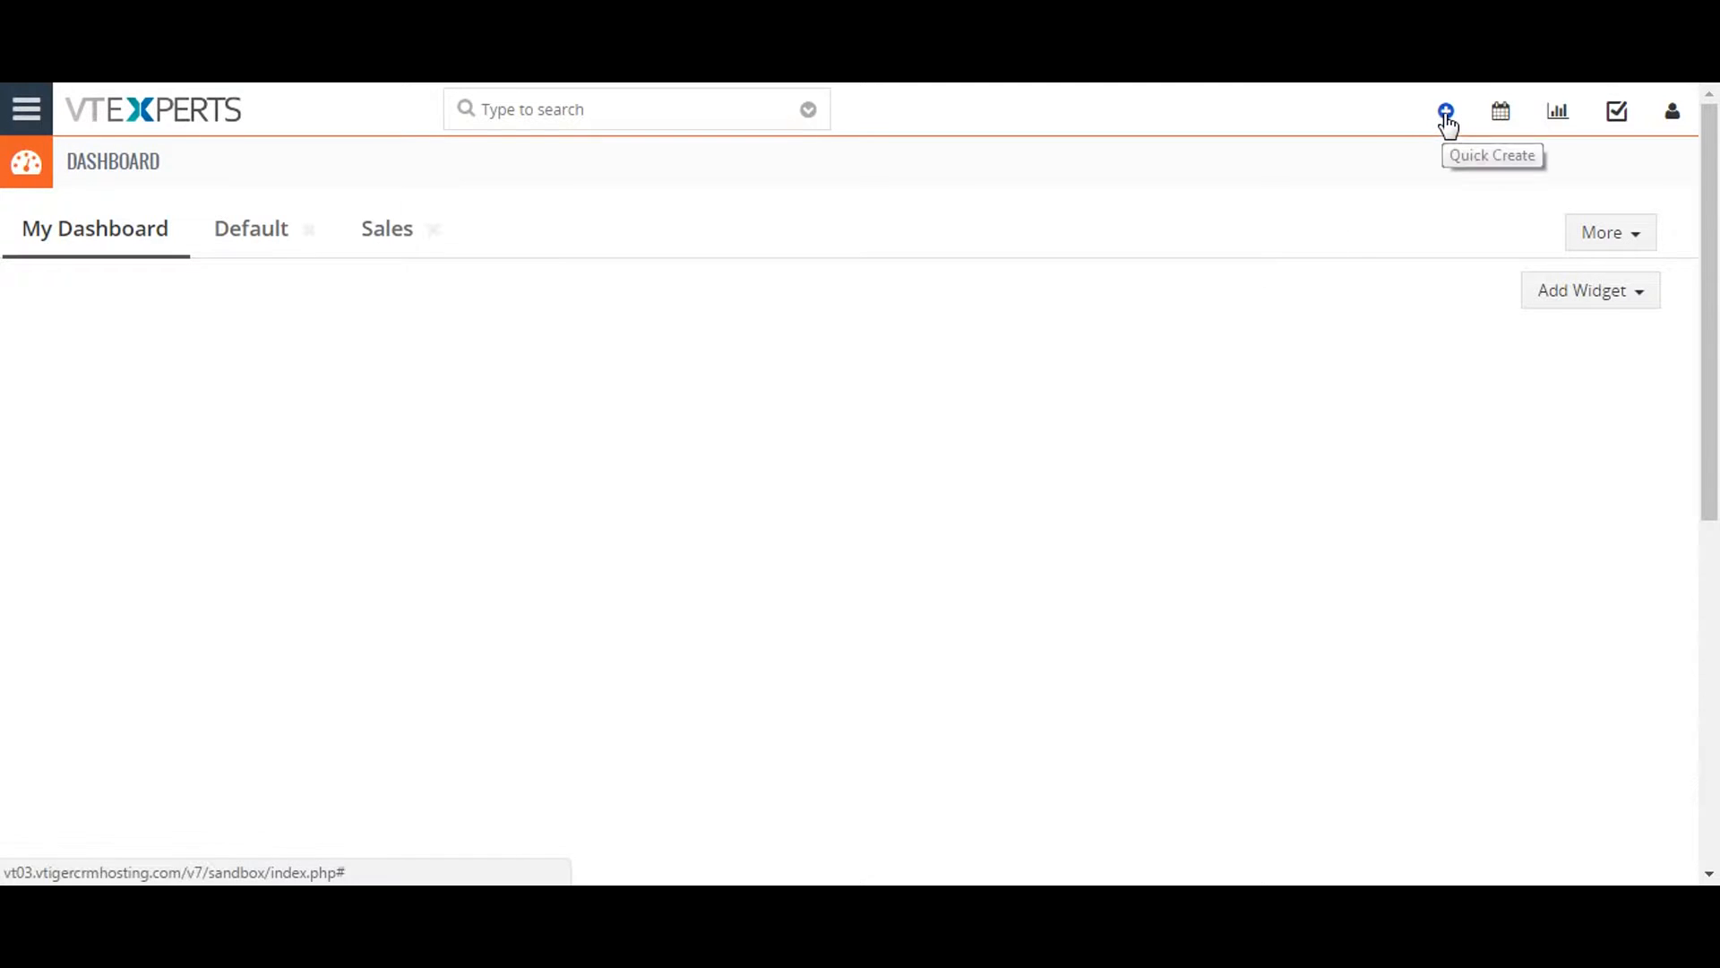
Step: Show the quick create form for a new contact, then close it without saving
left_click(1446, 109)
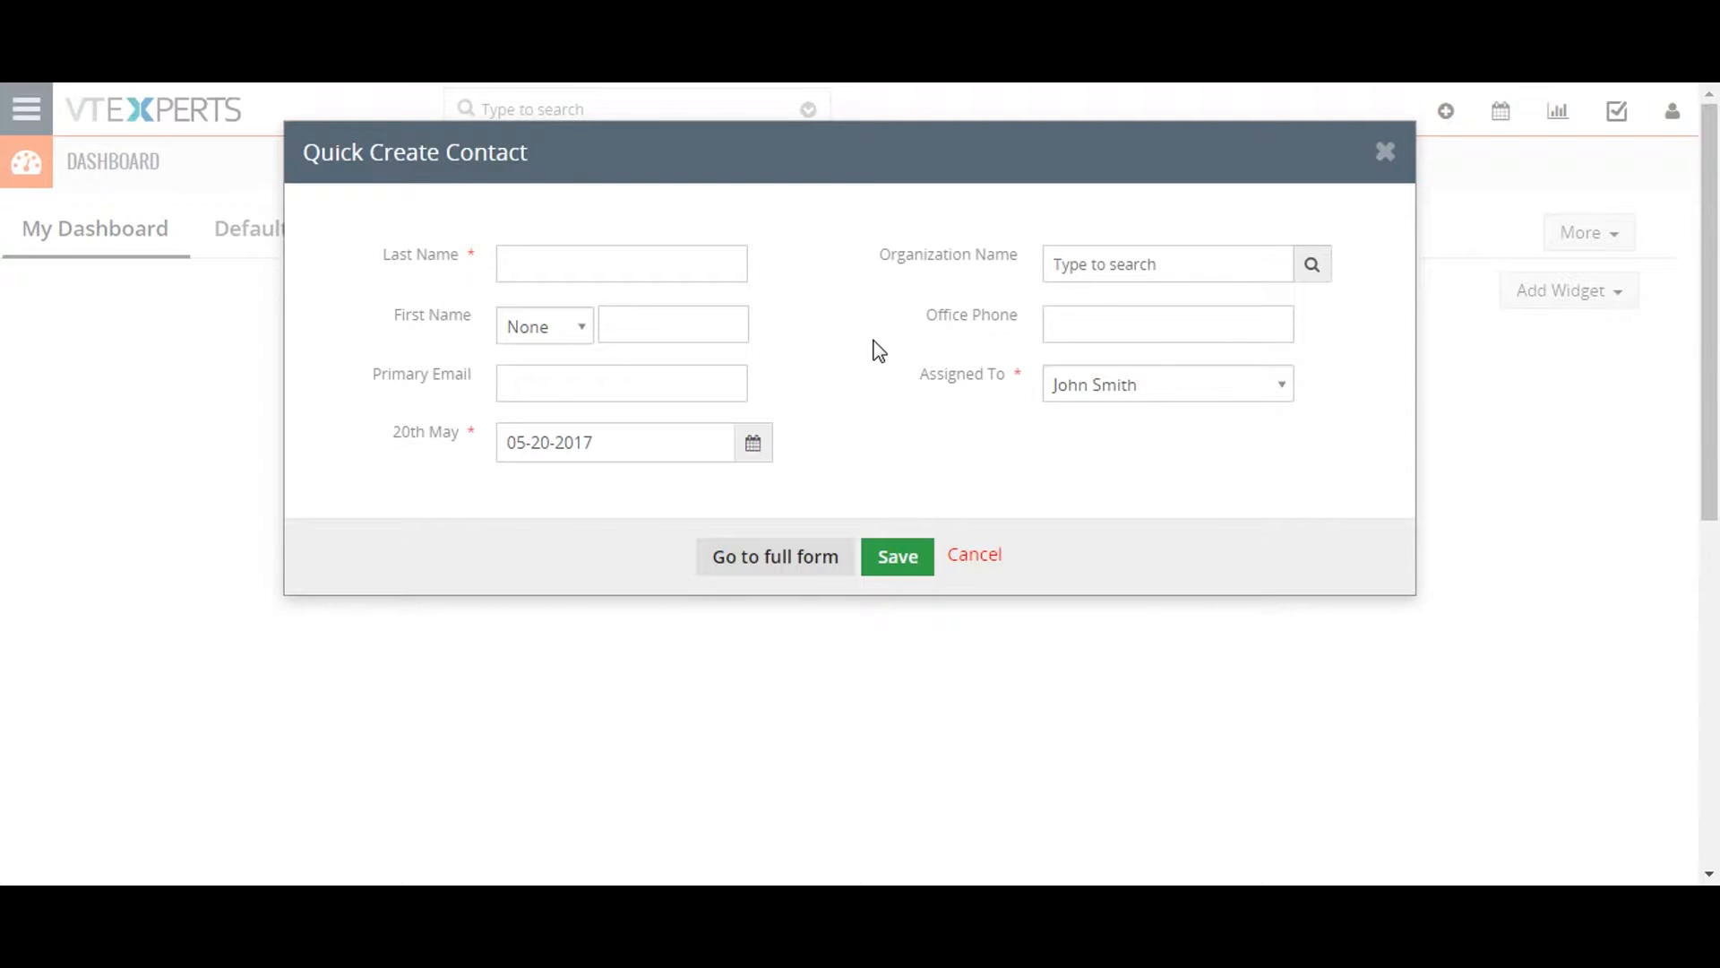
mouse_move(717, 593)
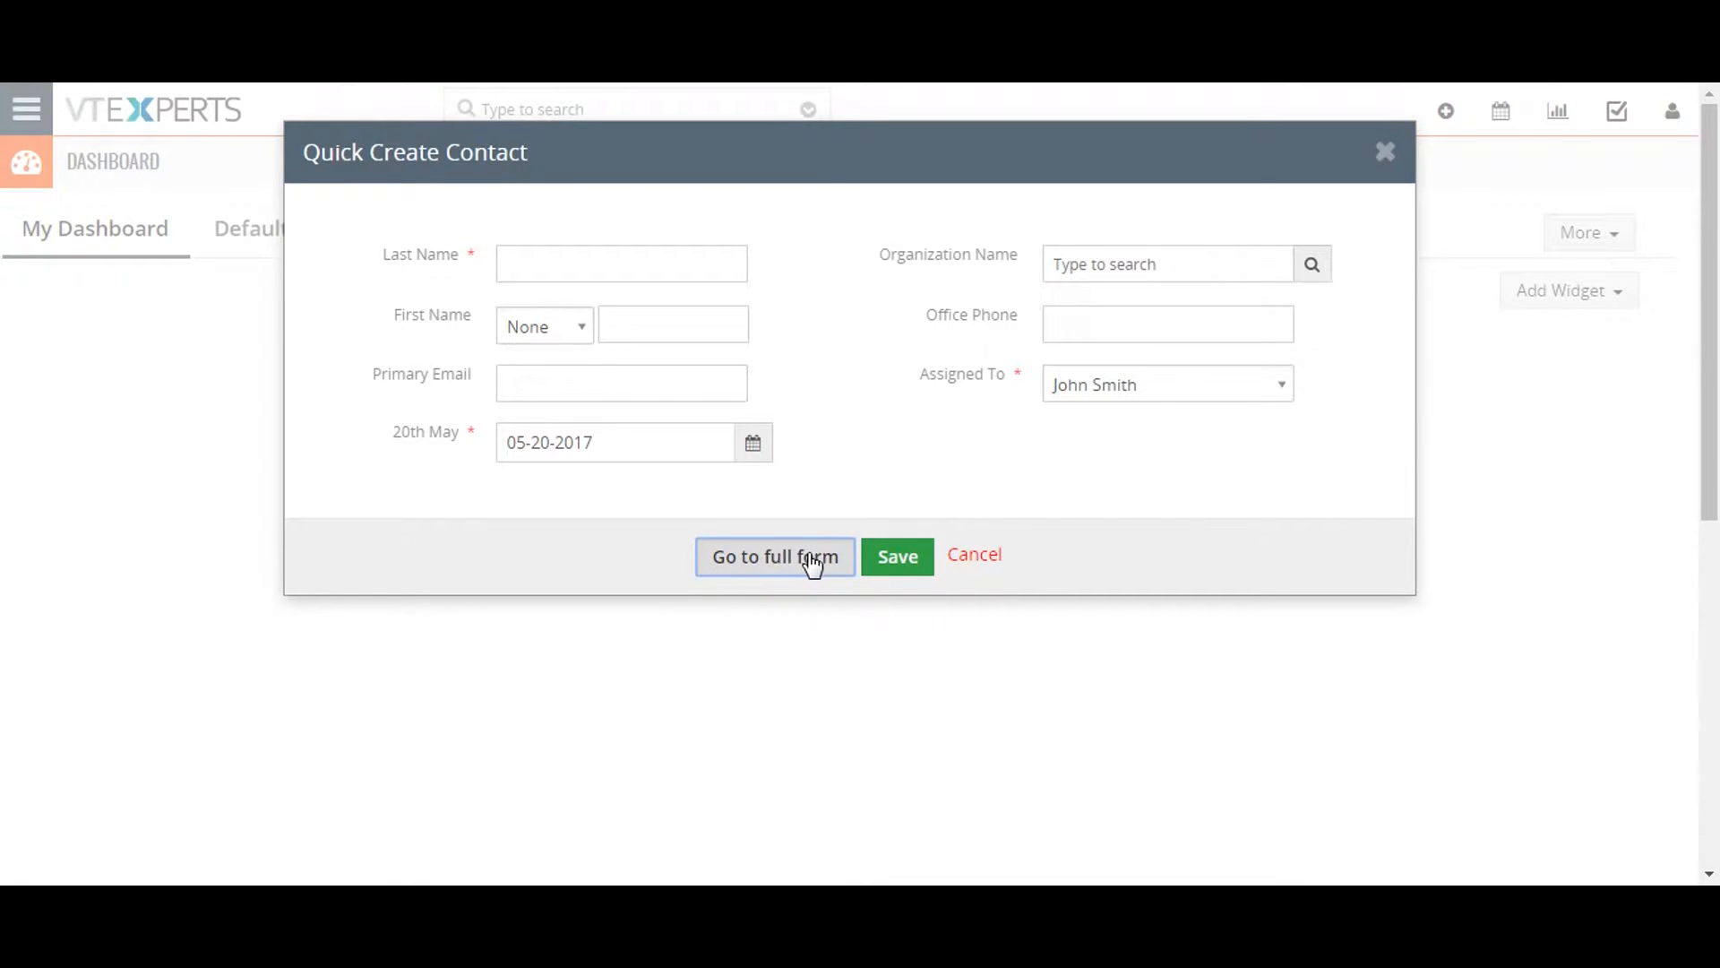
mouse_move(692, 575)
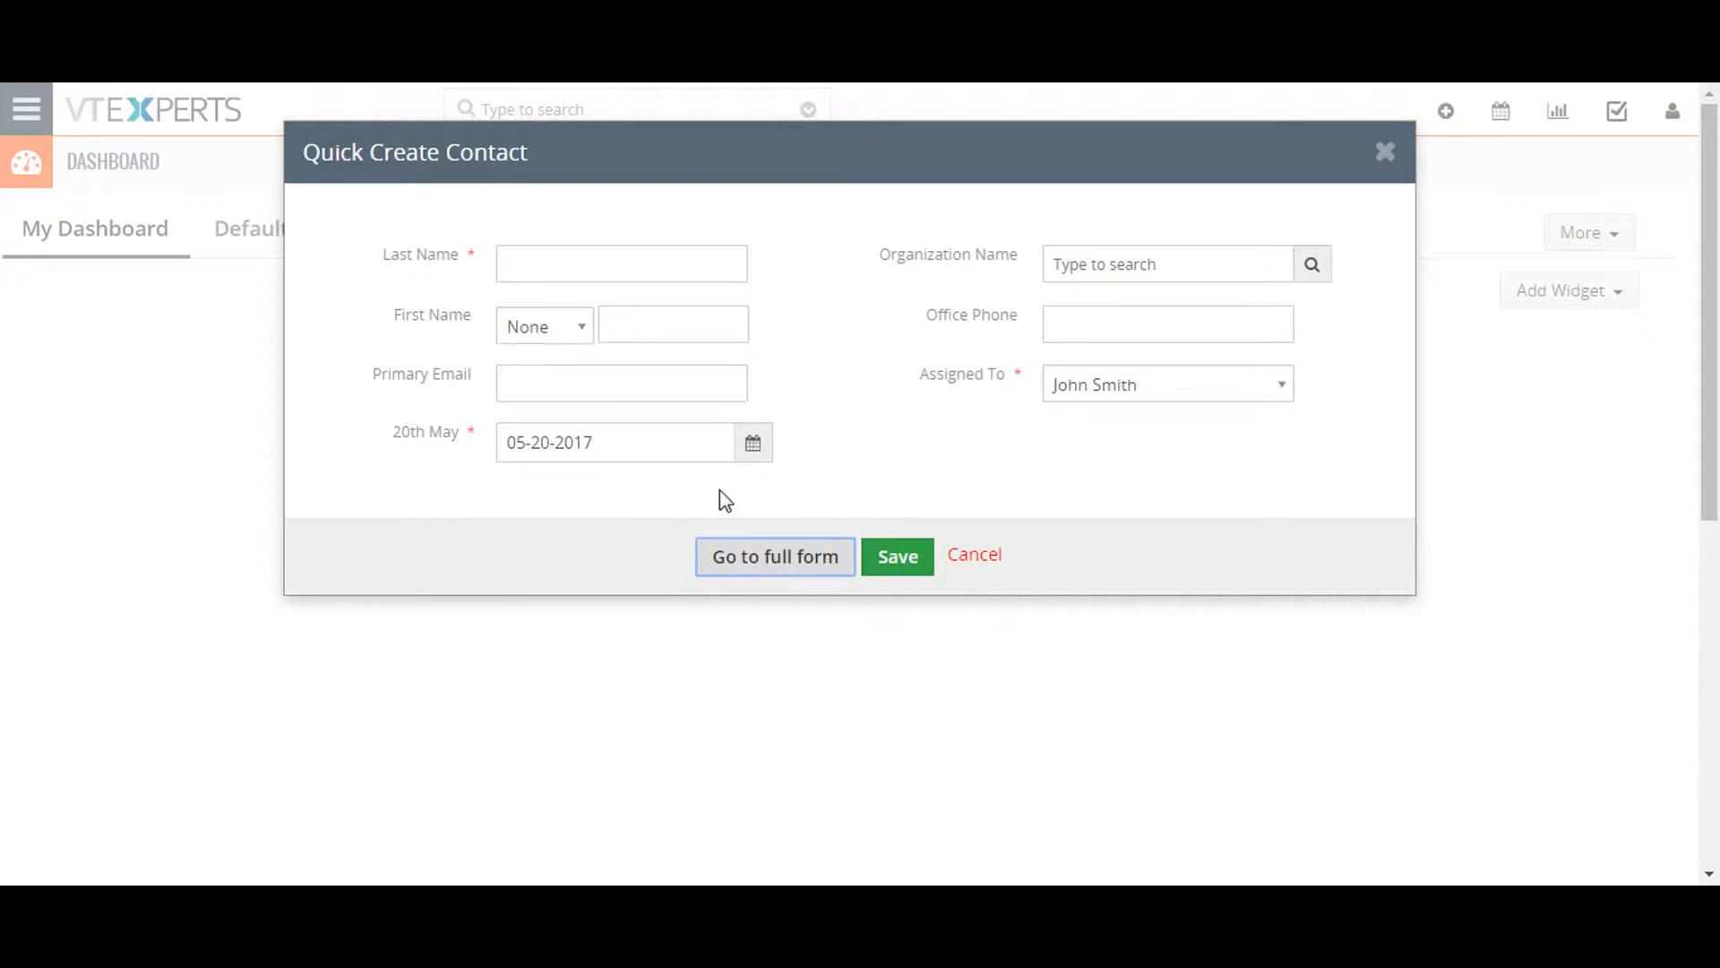
mouse_move(795, 472)
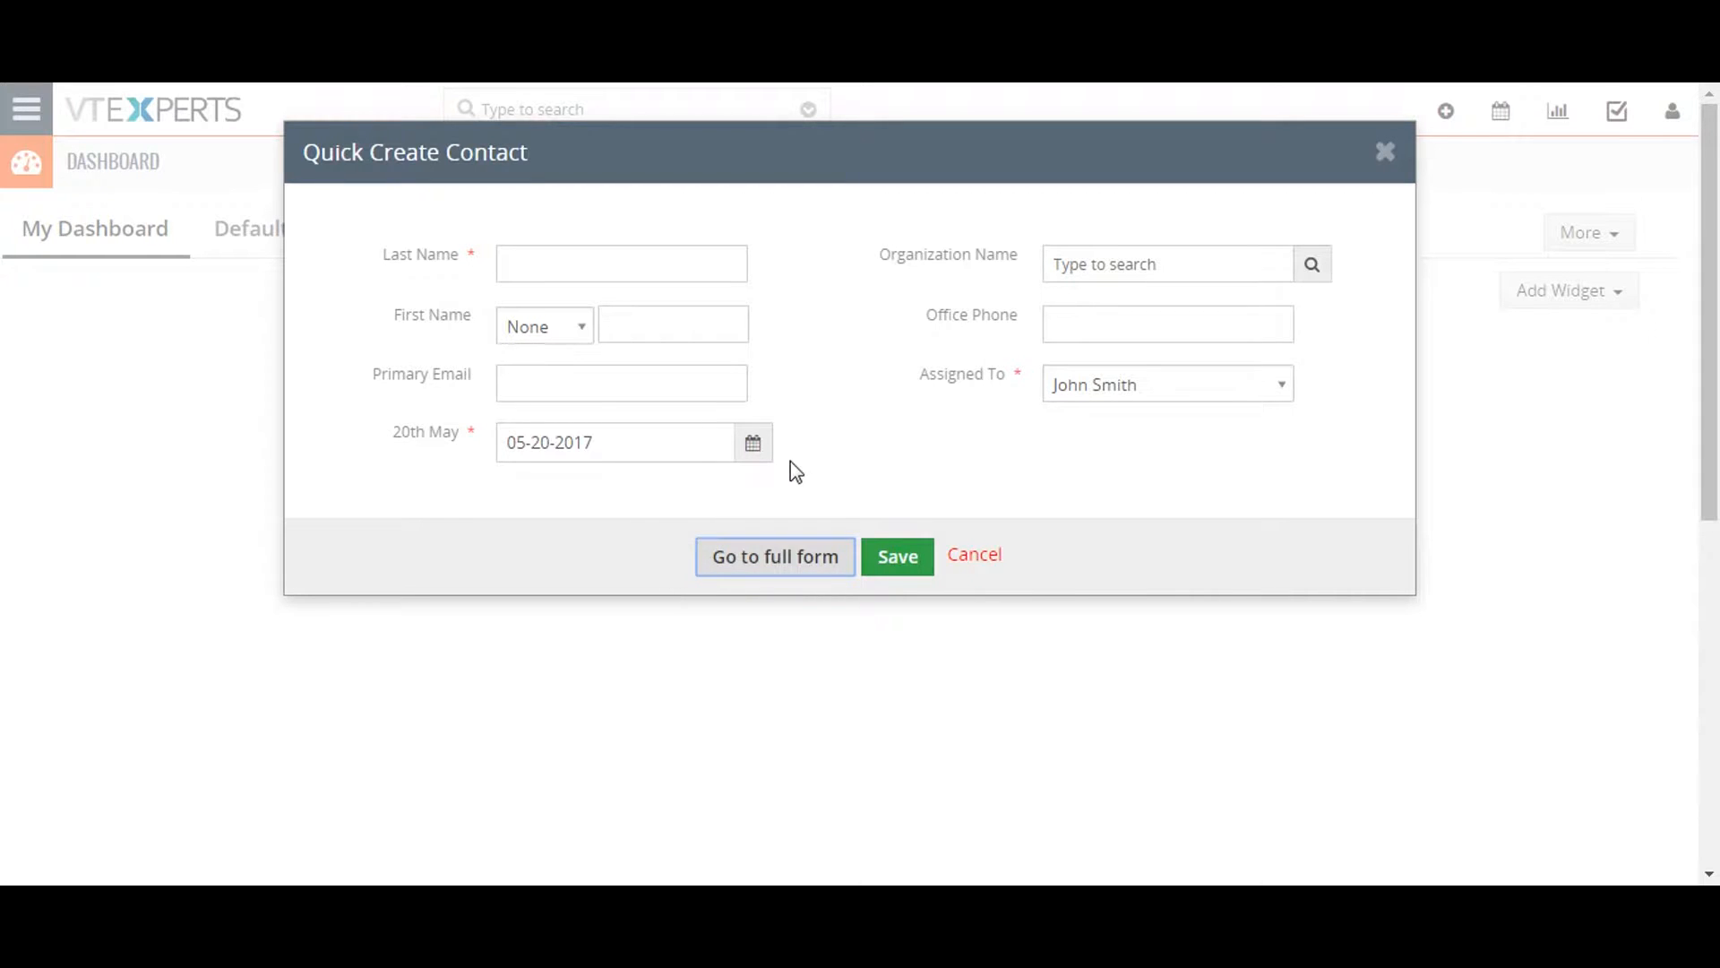
mouse_move(849, 468)
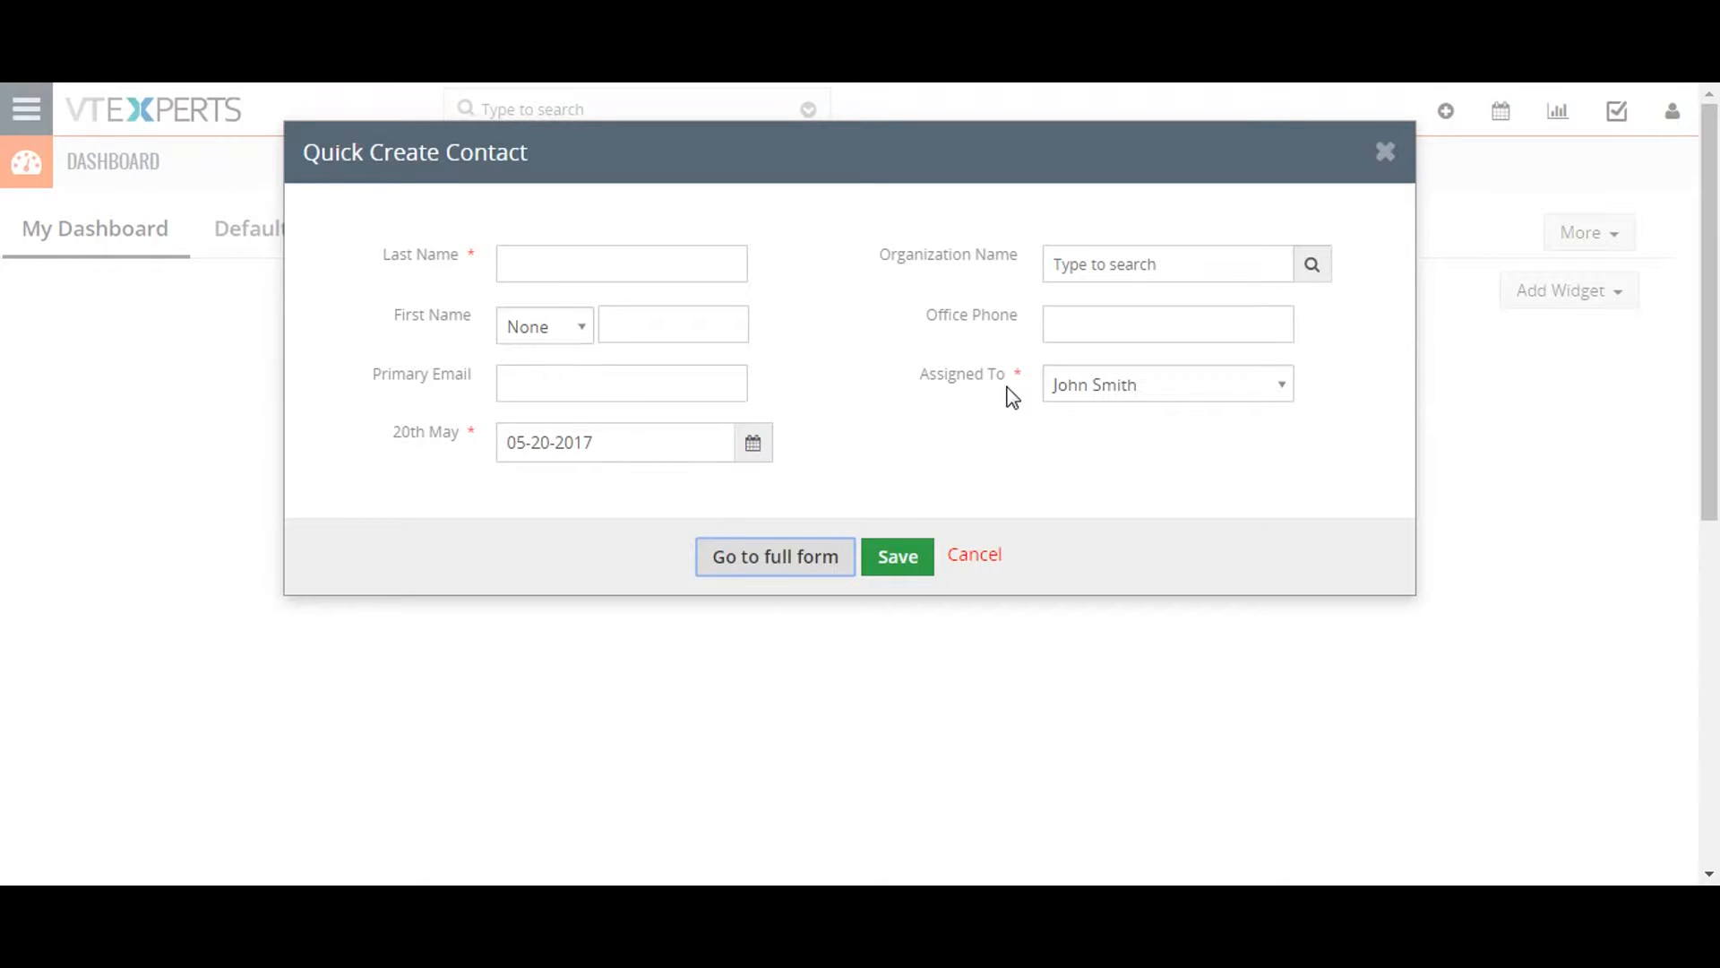
left_click(1385, 151)
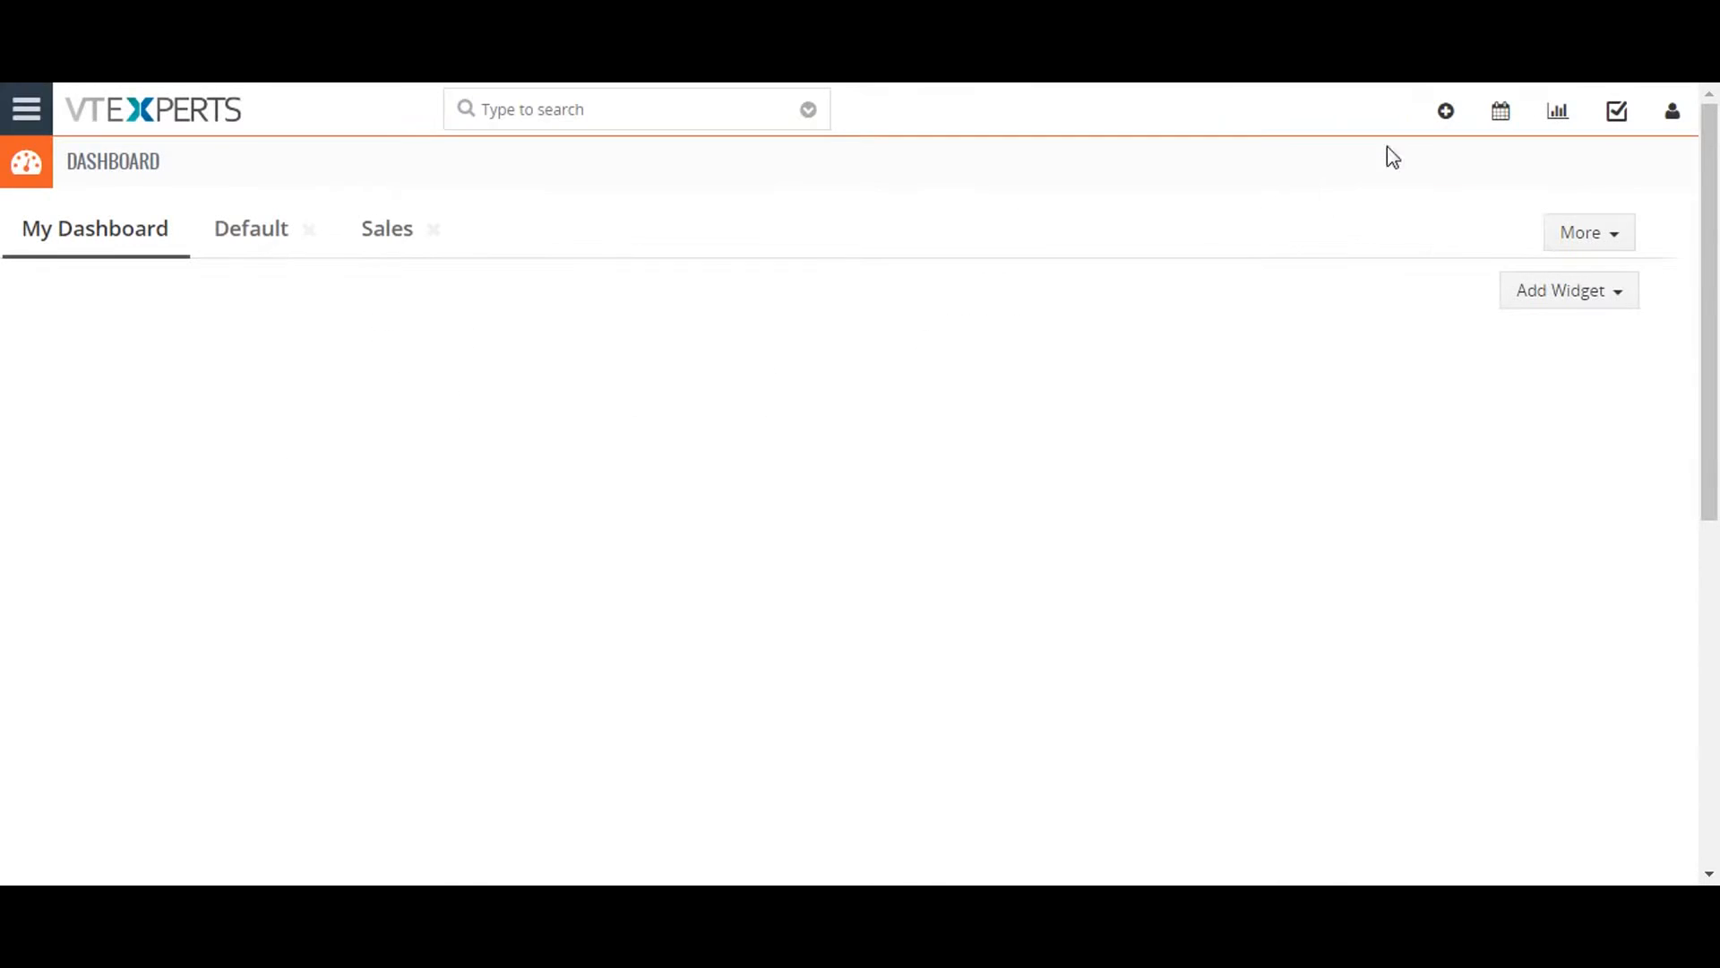
Step: Go to the Contacts list via Marketing and select all 12 contacts on the page
left_click(27, 109)
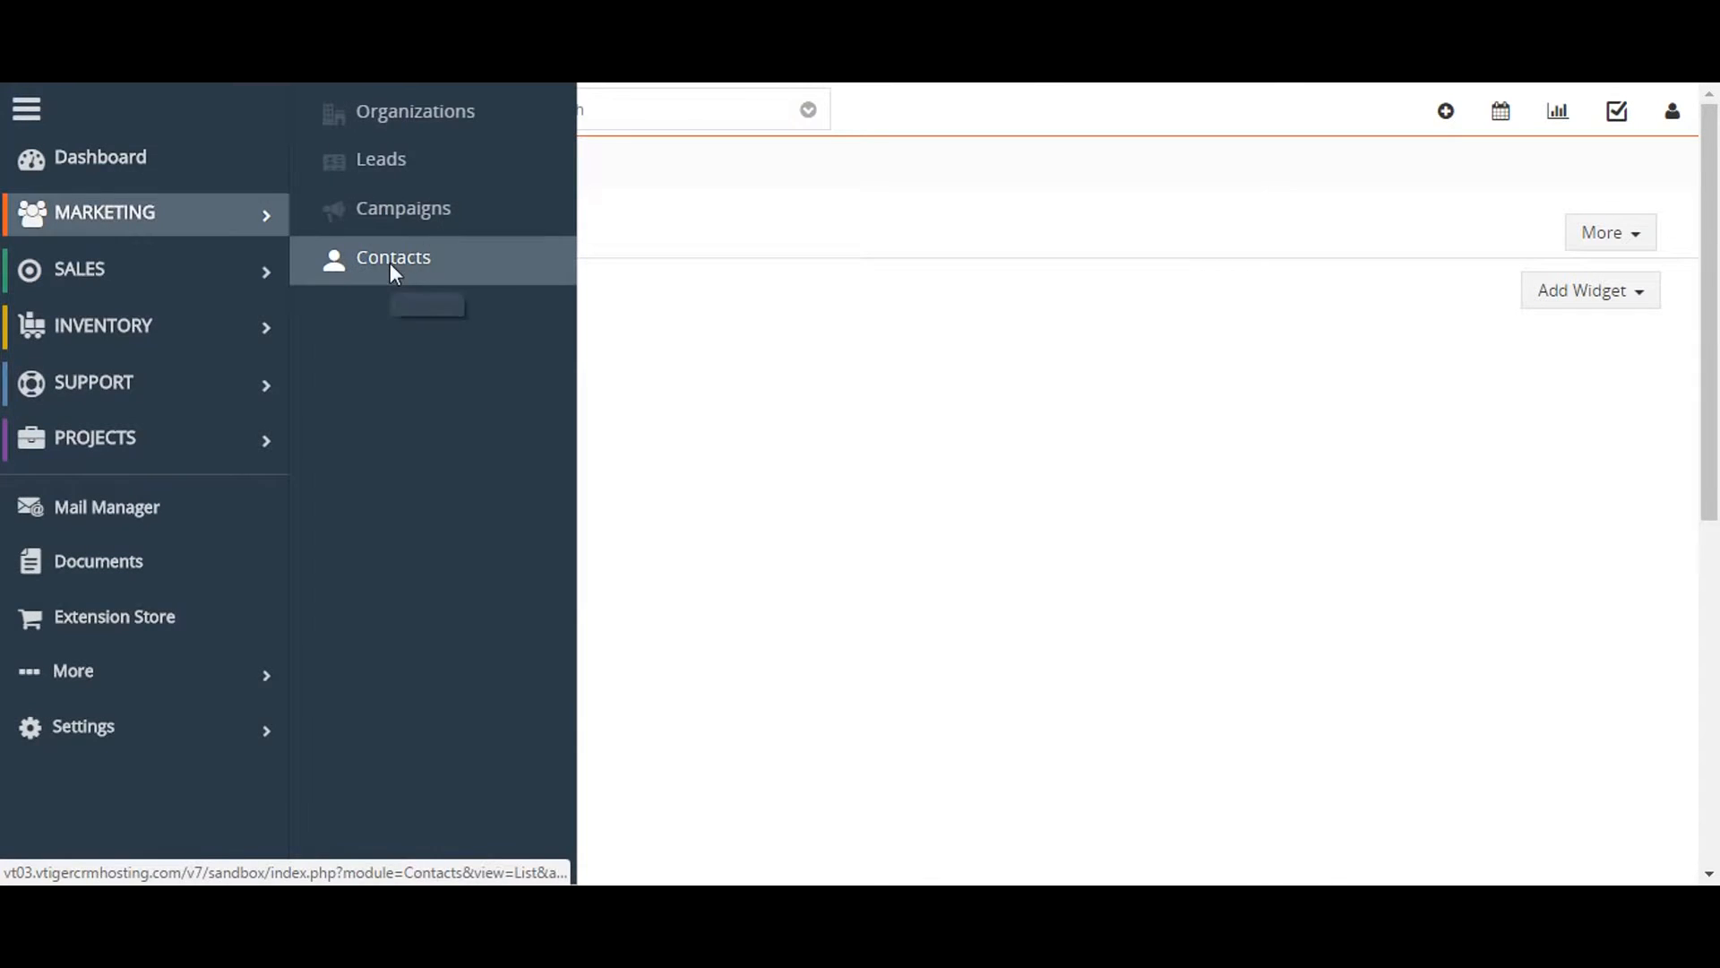
left_click(393, 256)
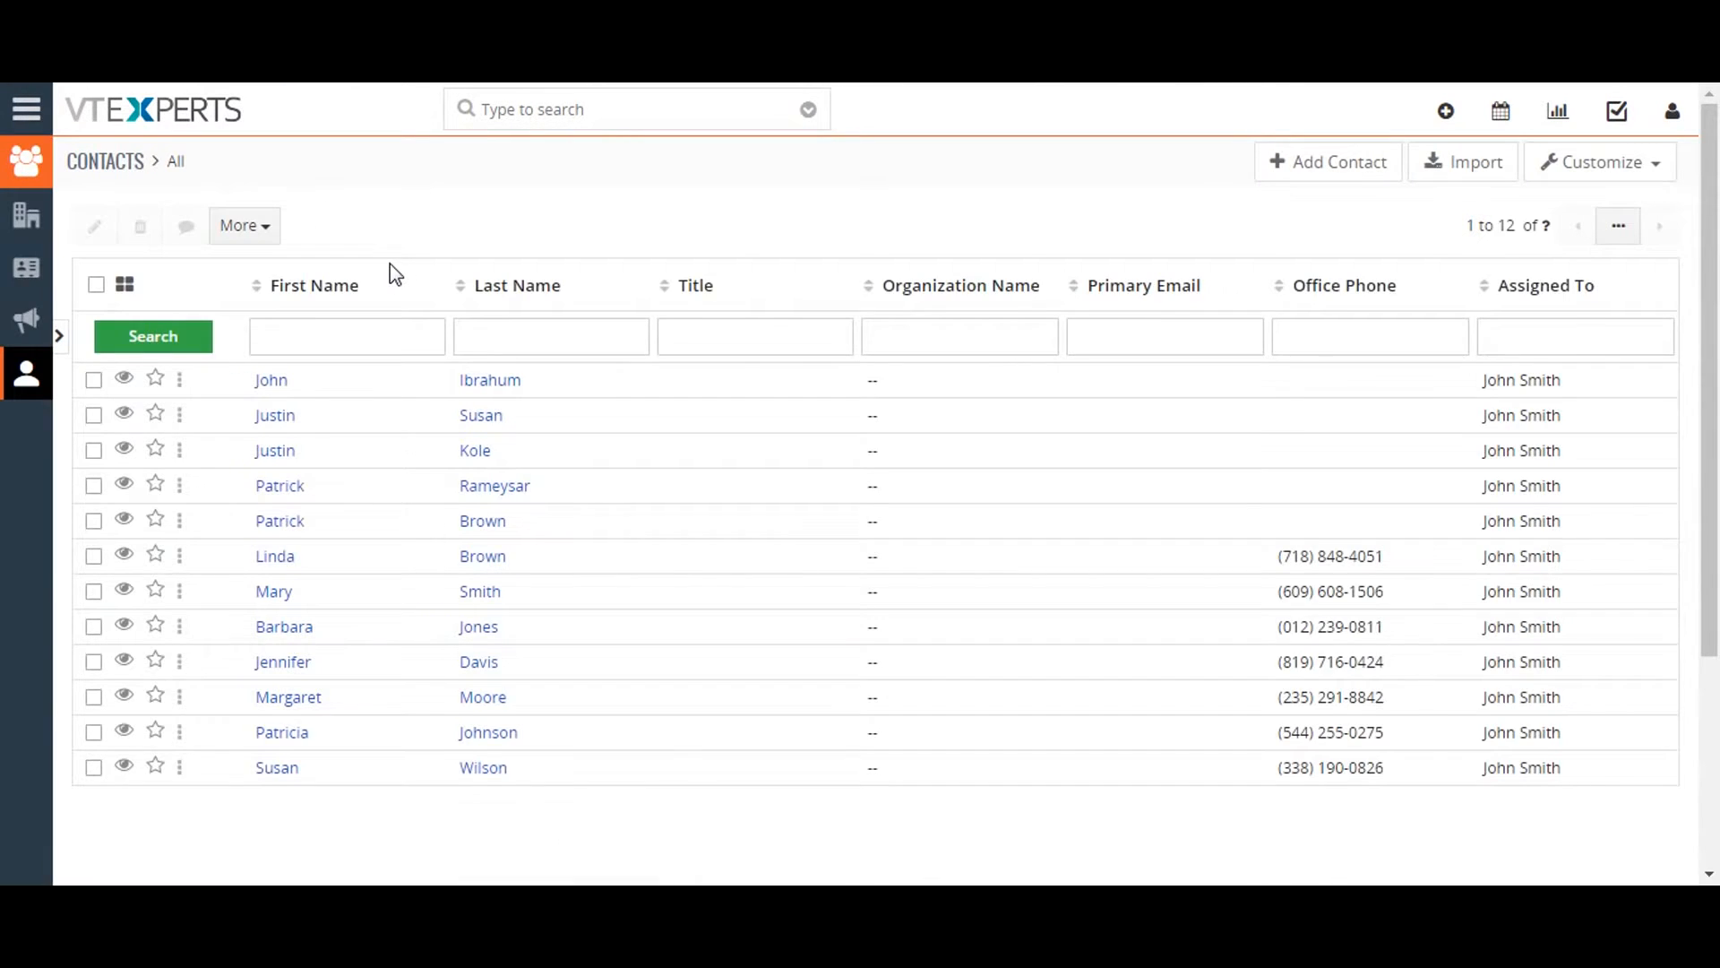
mouse_move(96, 285)
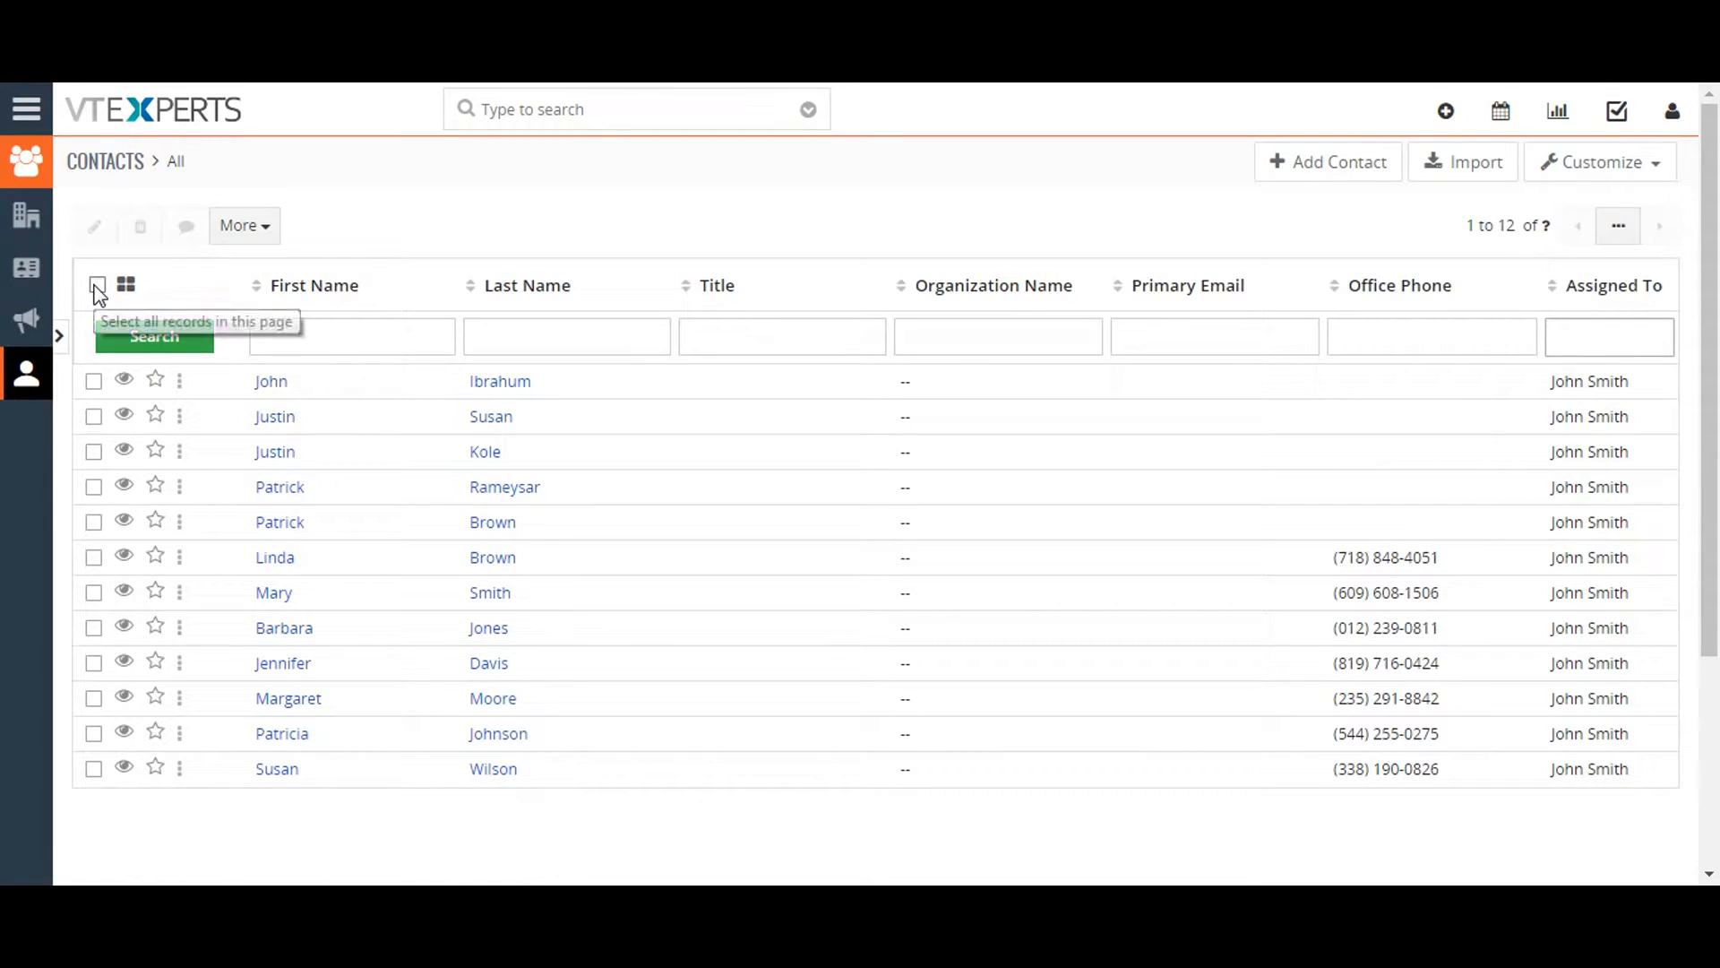
left_click(96, 285)
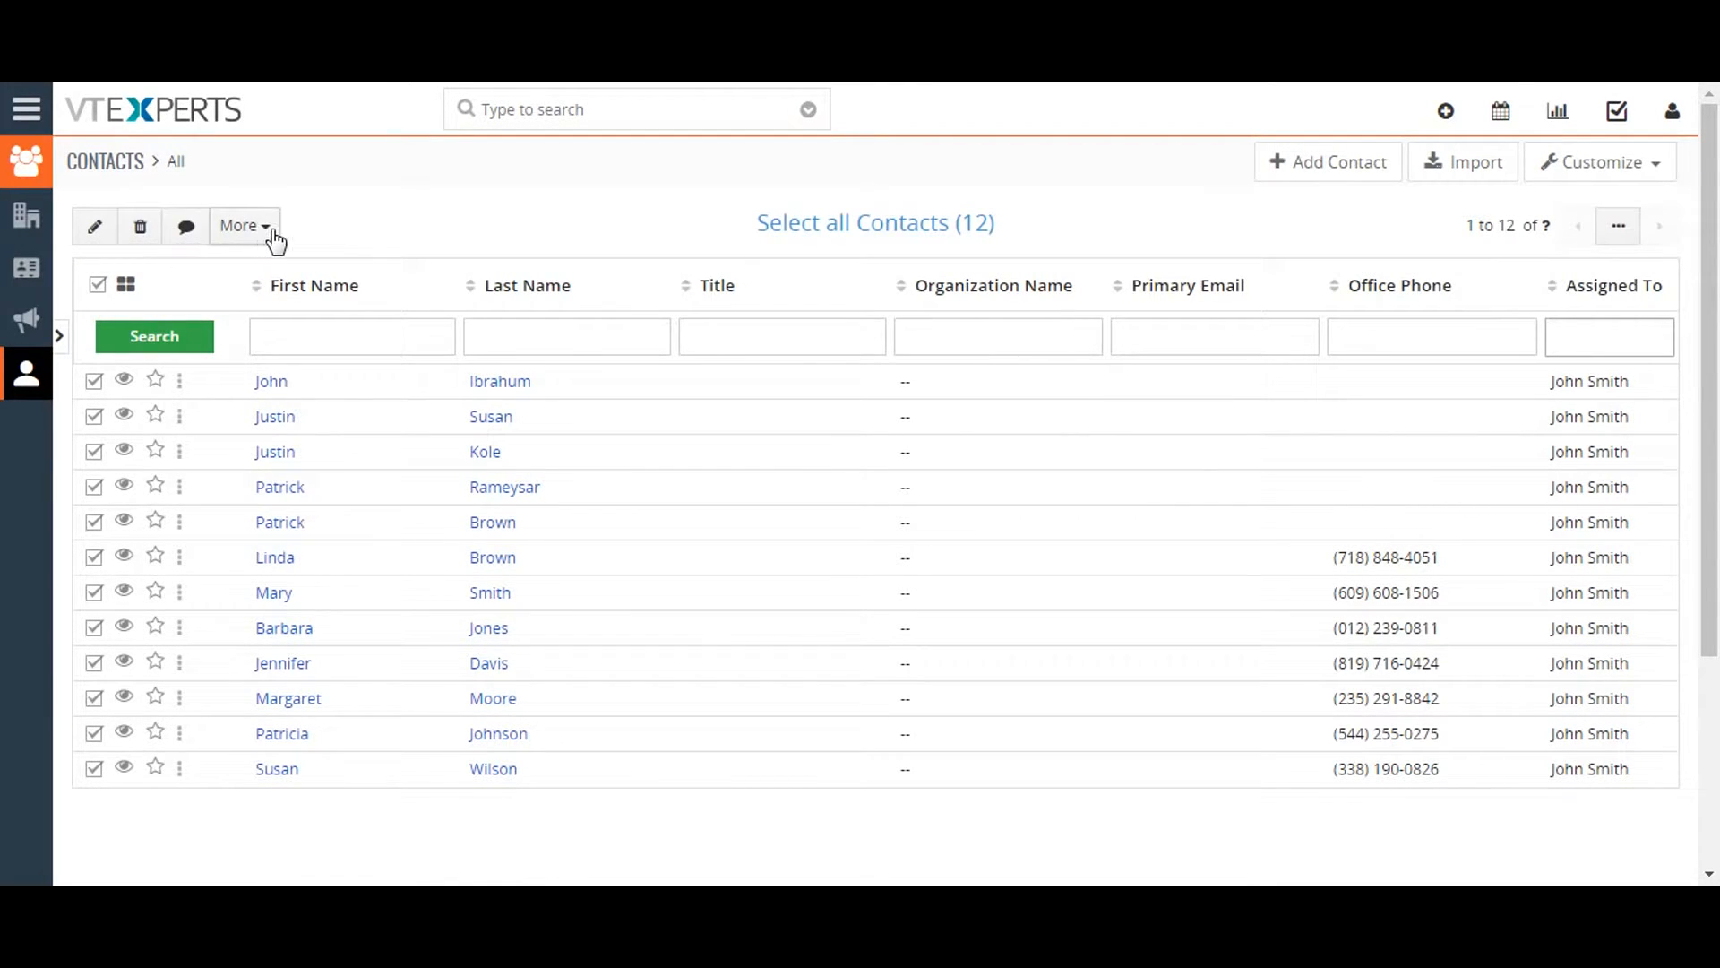
left_click(246, 226)
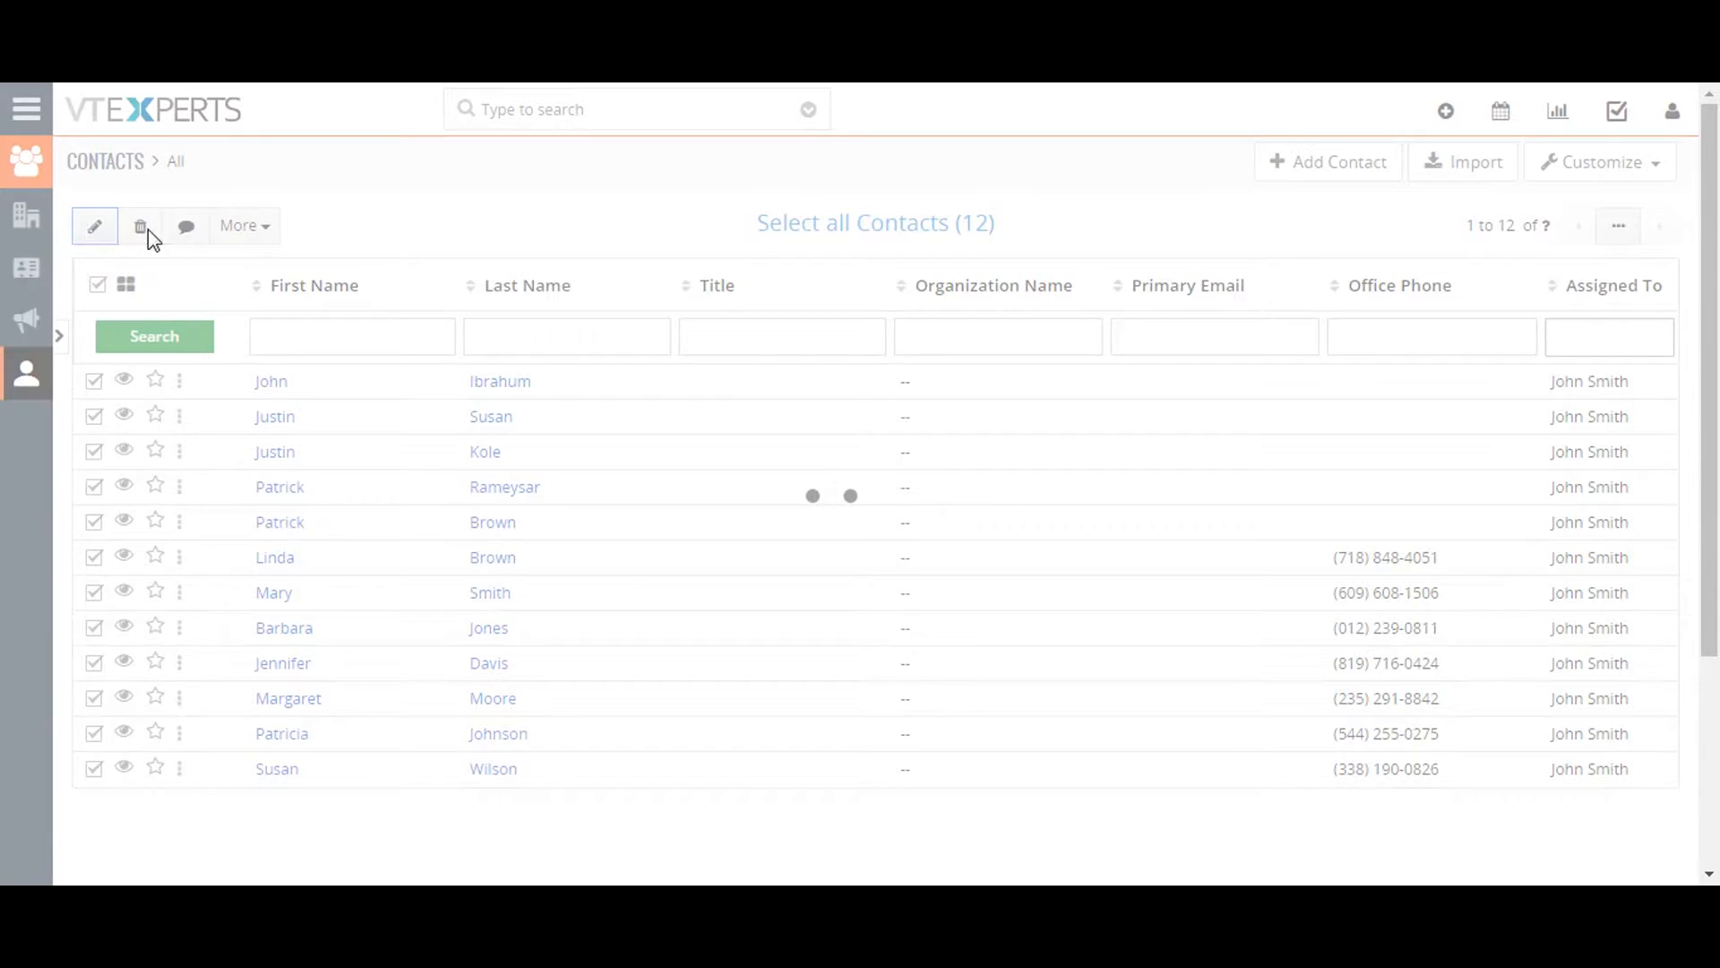
left_click(95, 226)
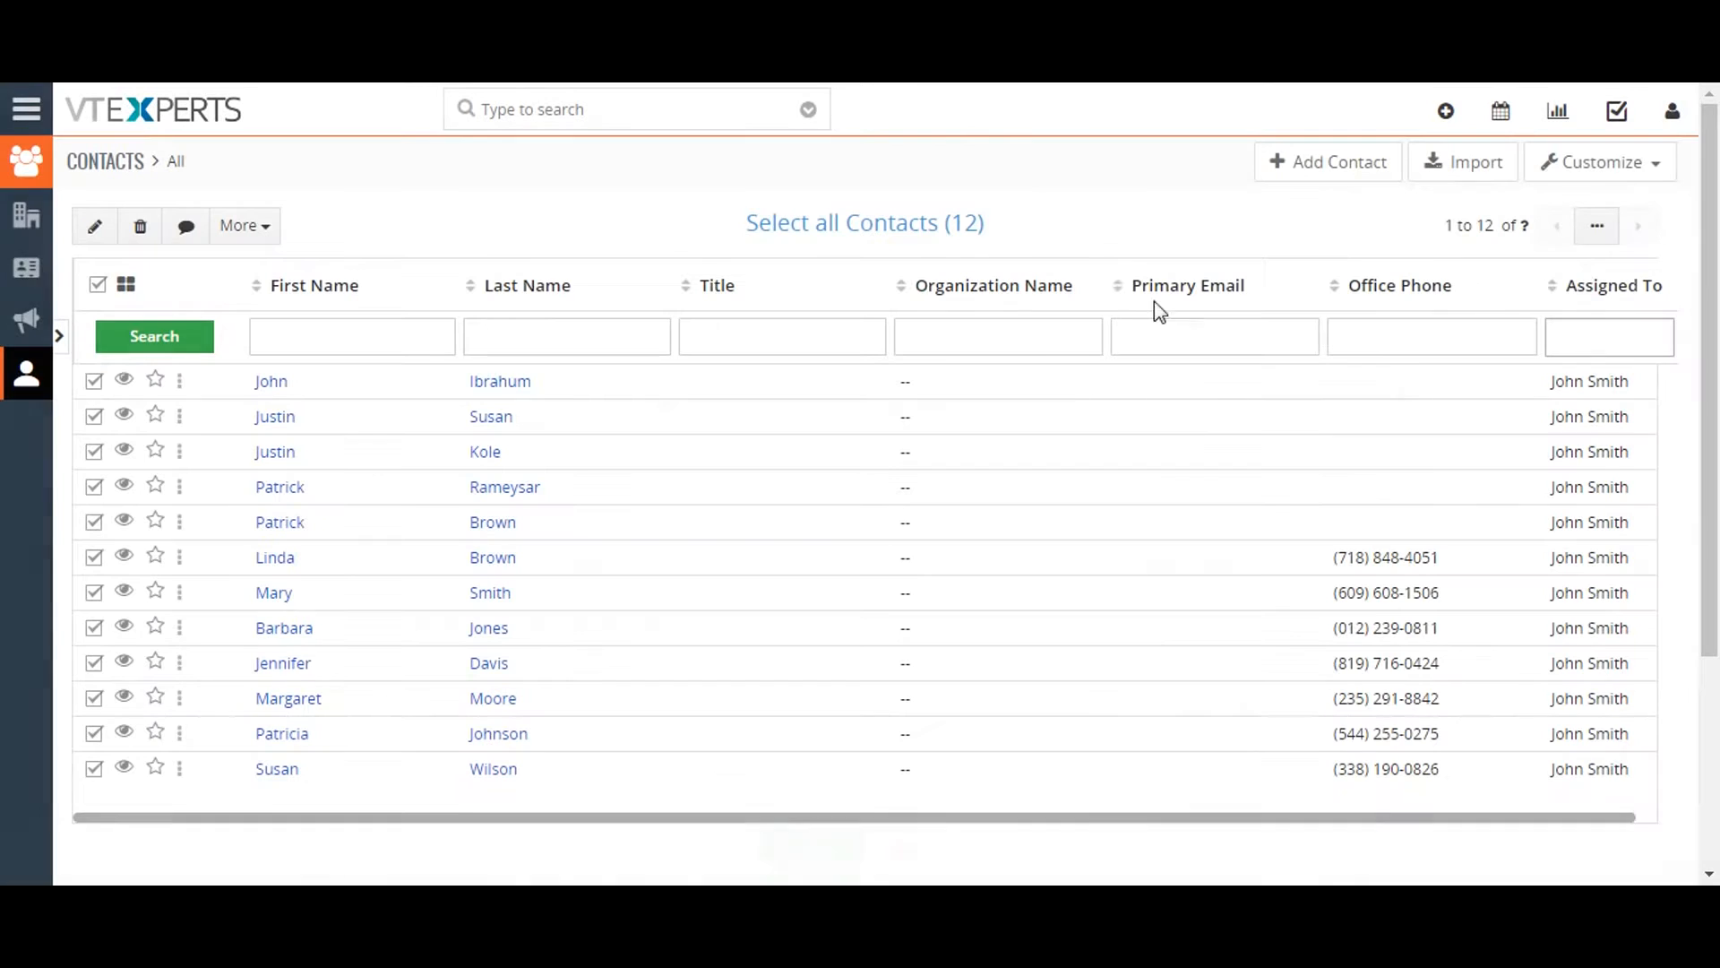
left_click(140, 225)
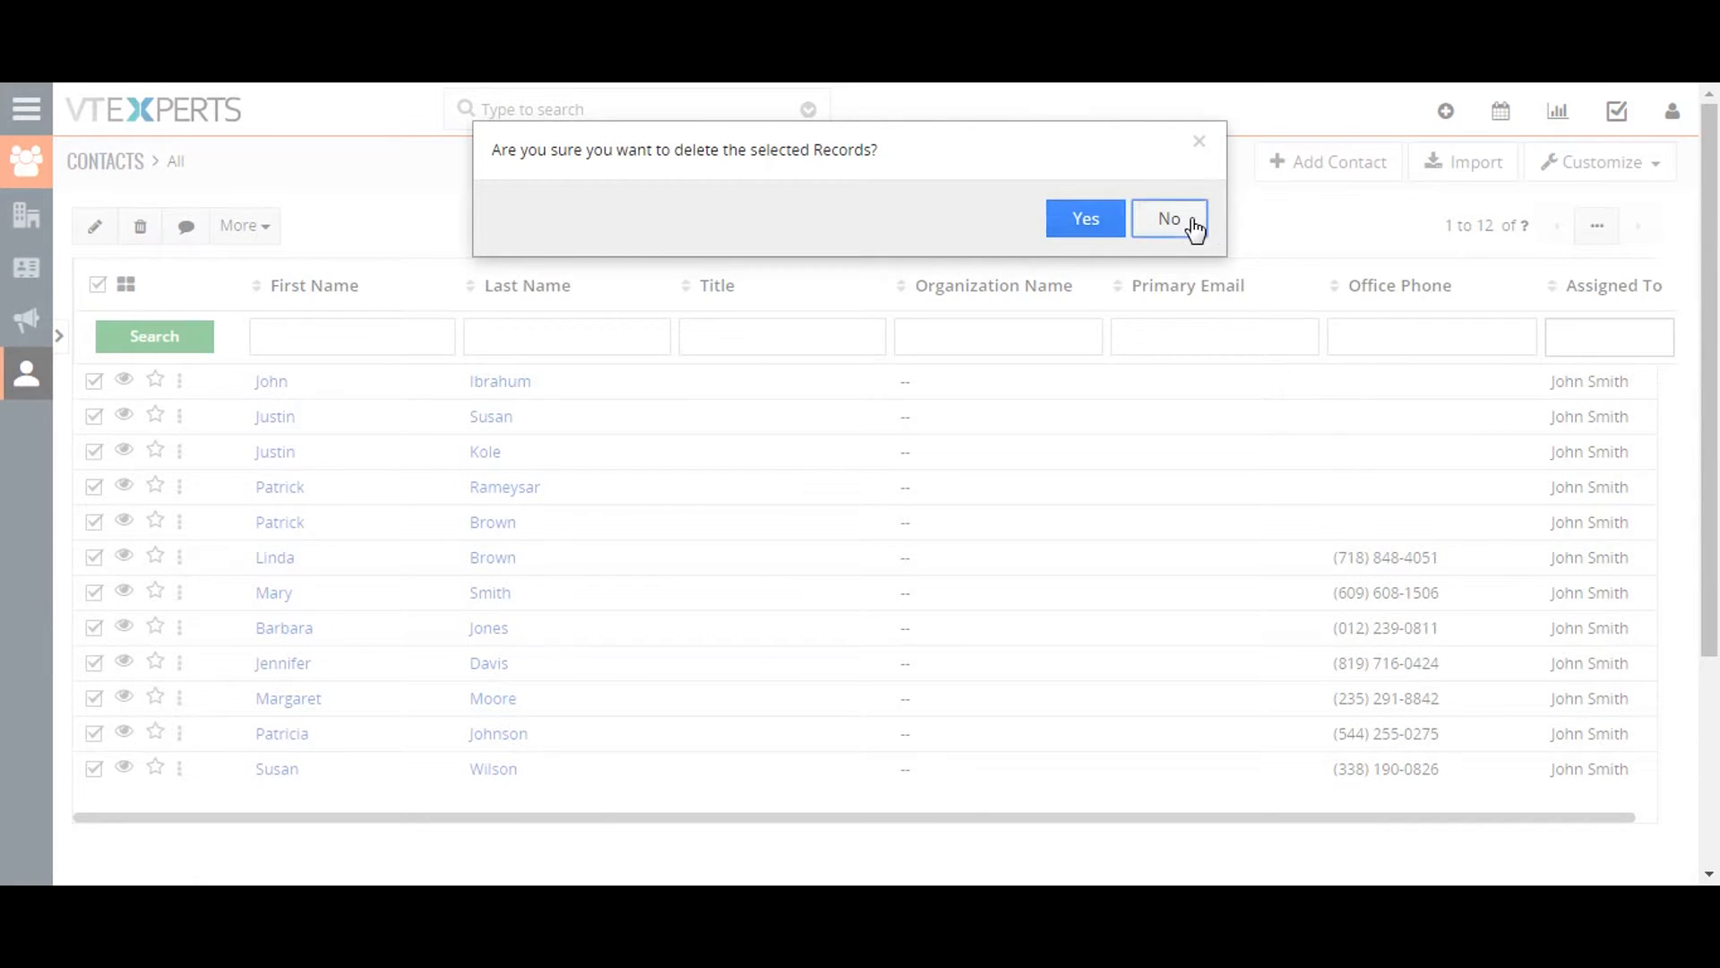
left_click(1169, 217)
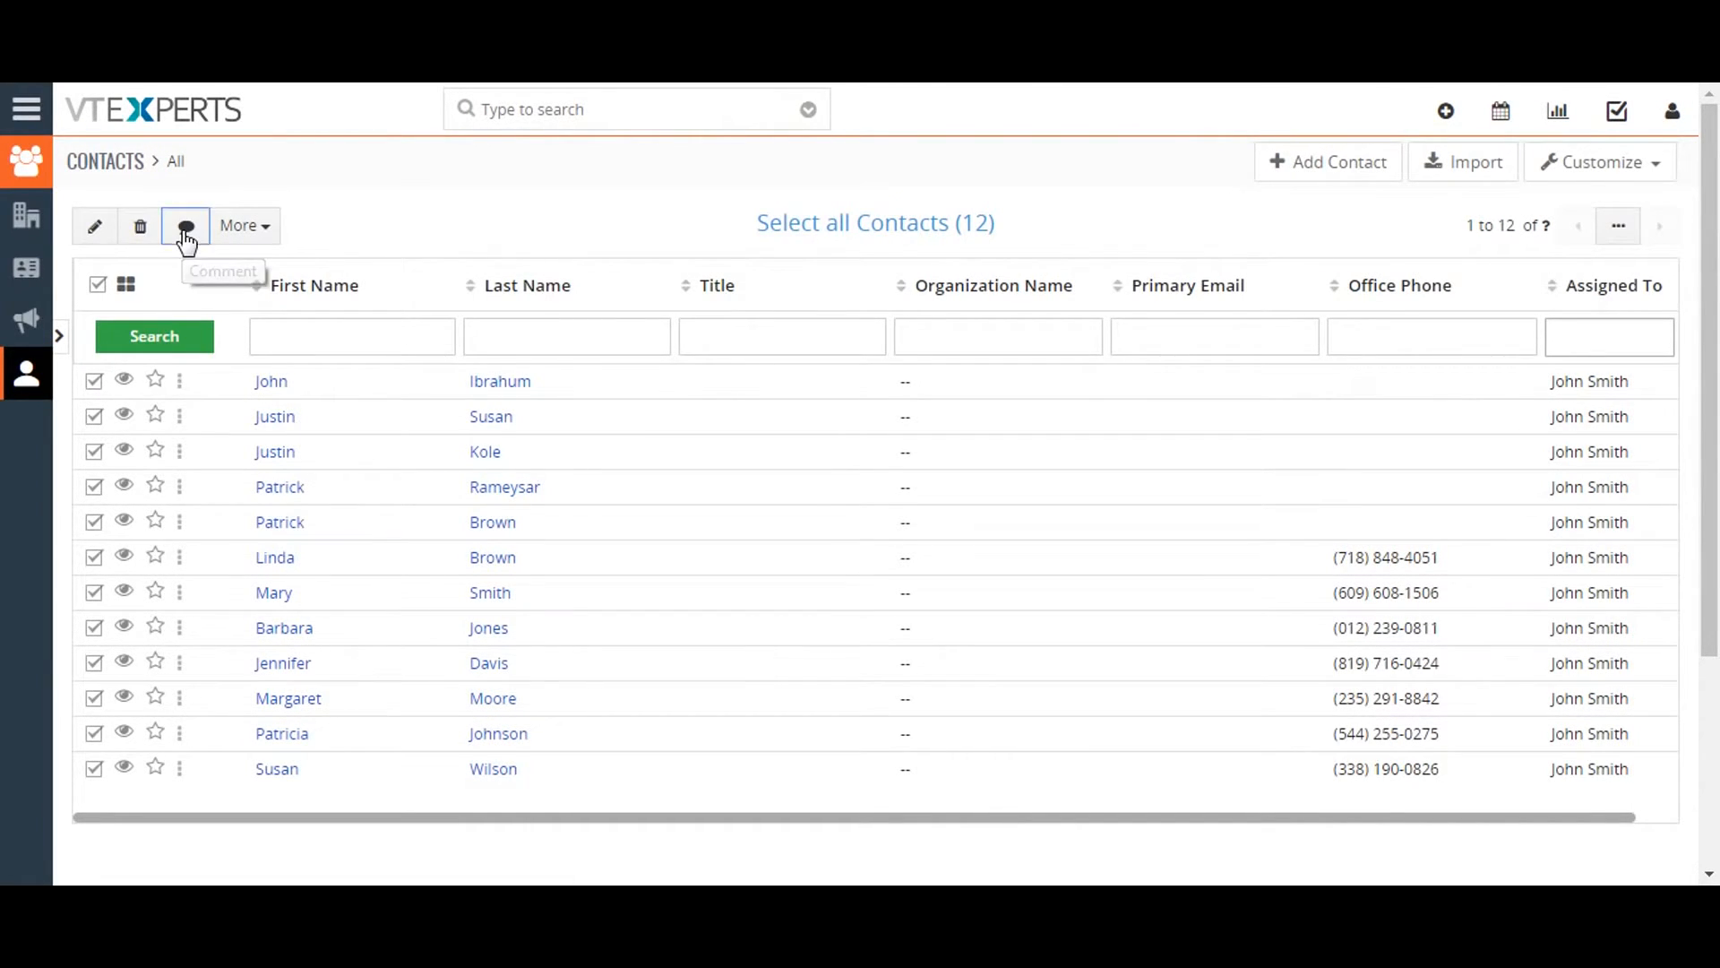
Step: Dismiss the Adding Comment dialog without saving a comment
left_click(185, 226)
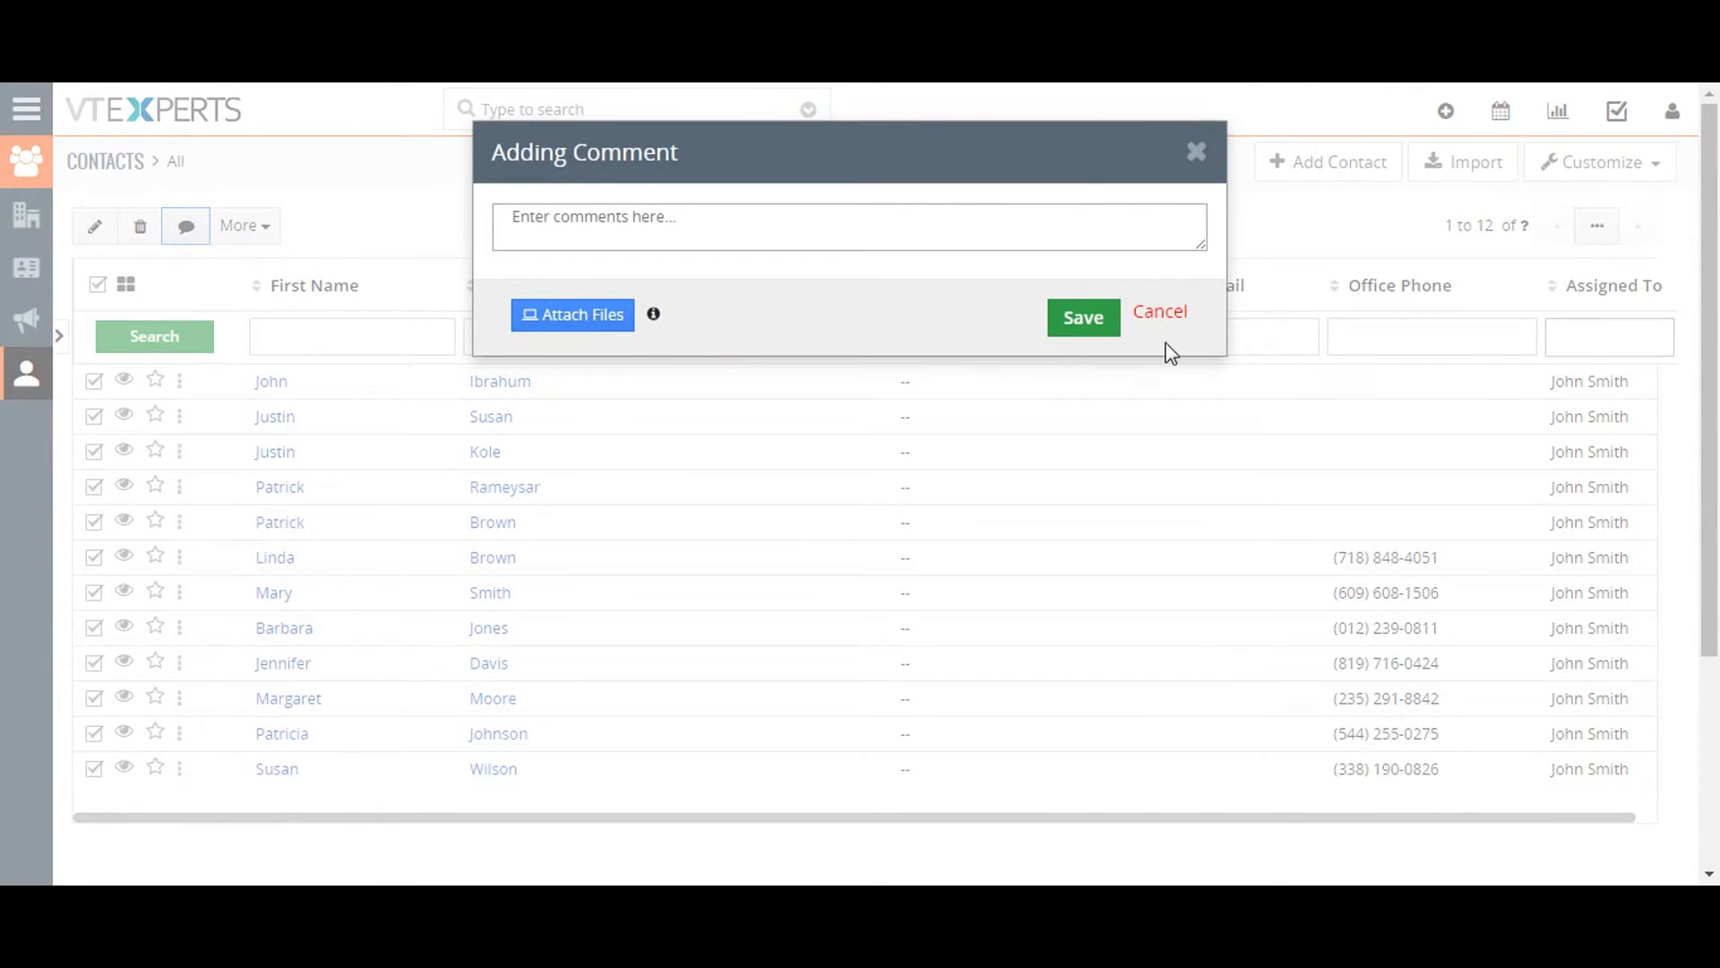
left_click(1160, 310)
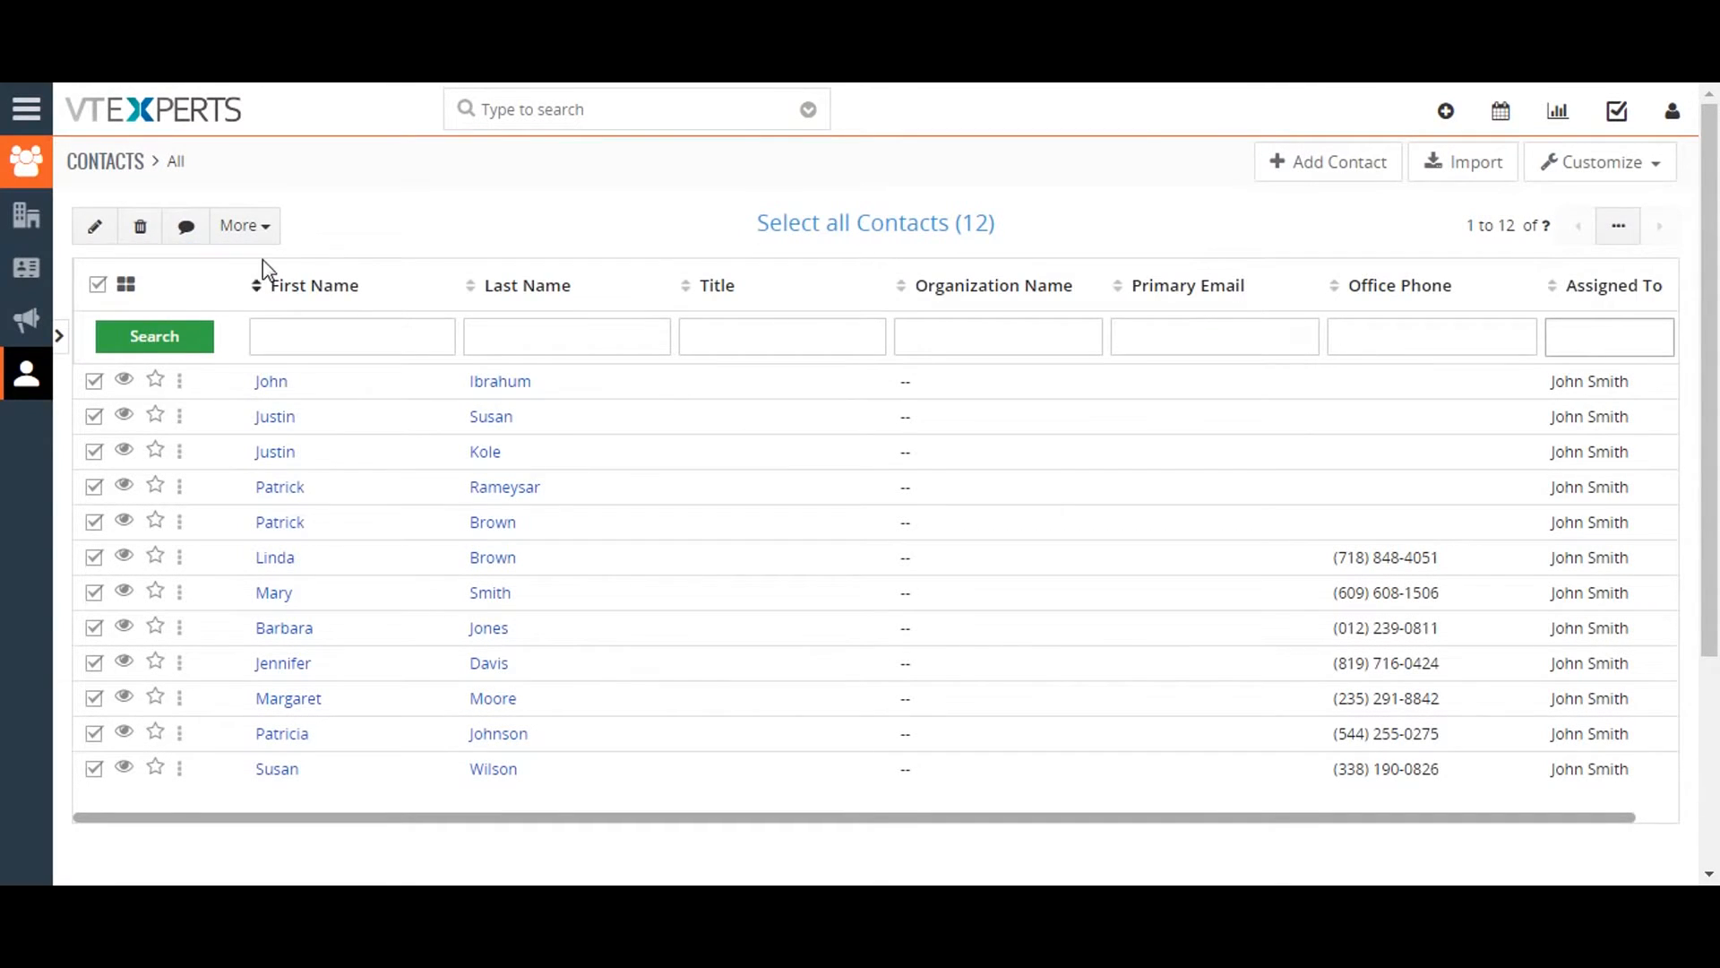
Step: Start Send Email for the selected contacts, review the Compose Email dialog, and cancel it unsent
left_click(244, 225)
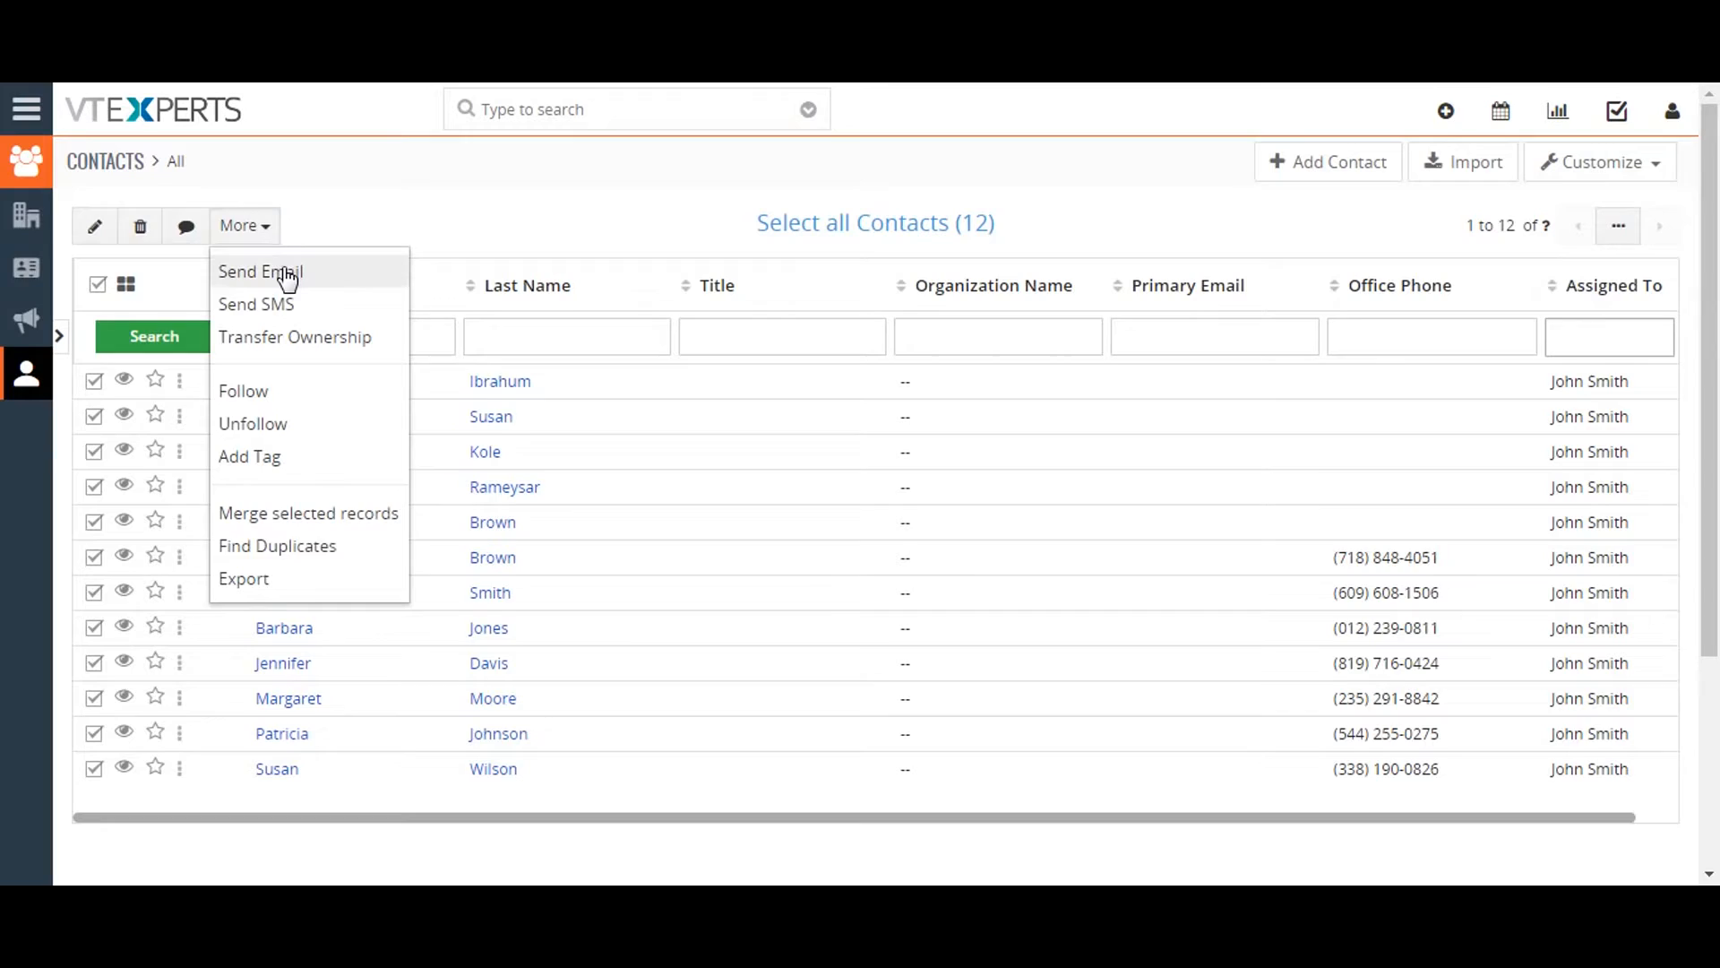
left_click(615, 285)
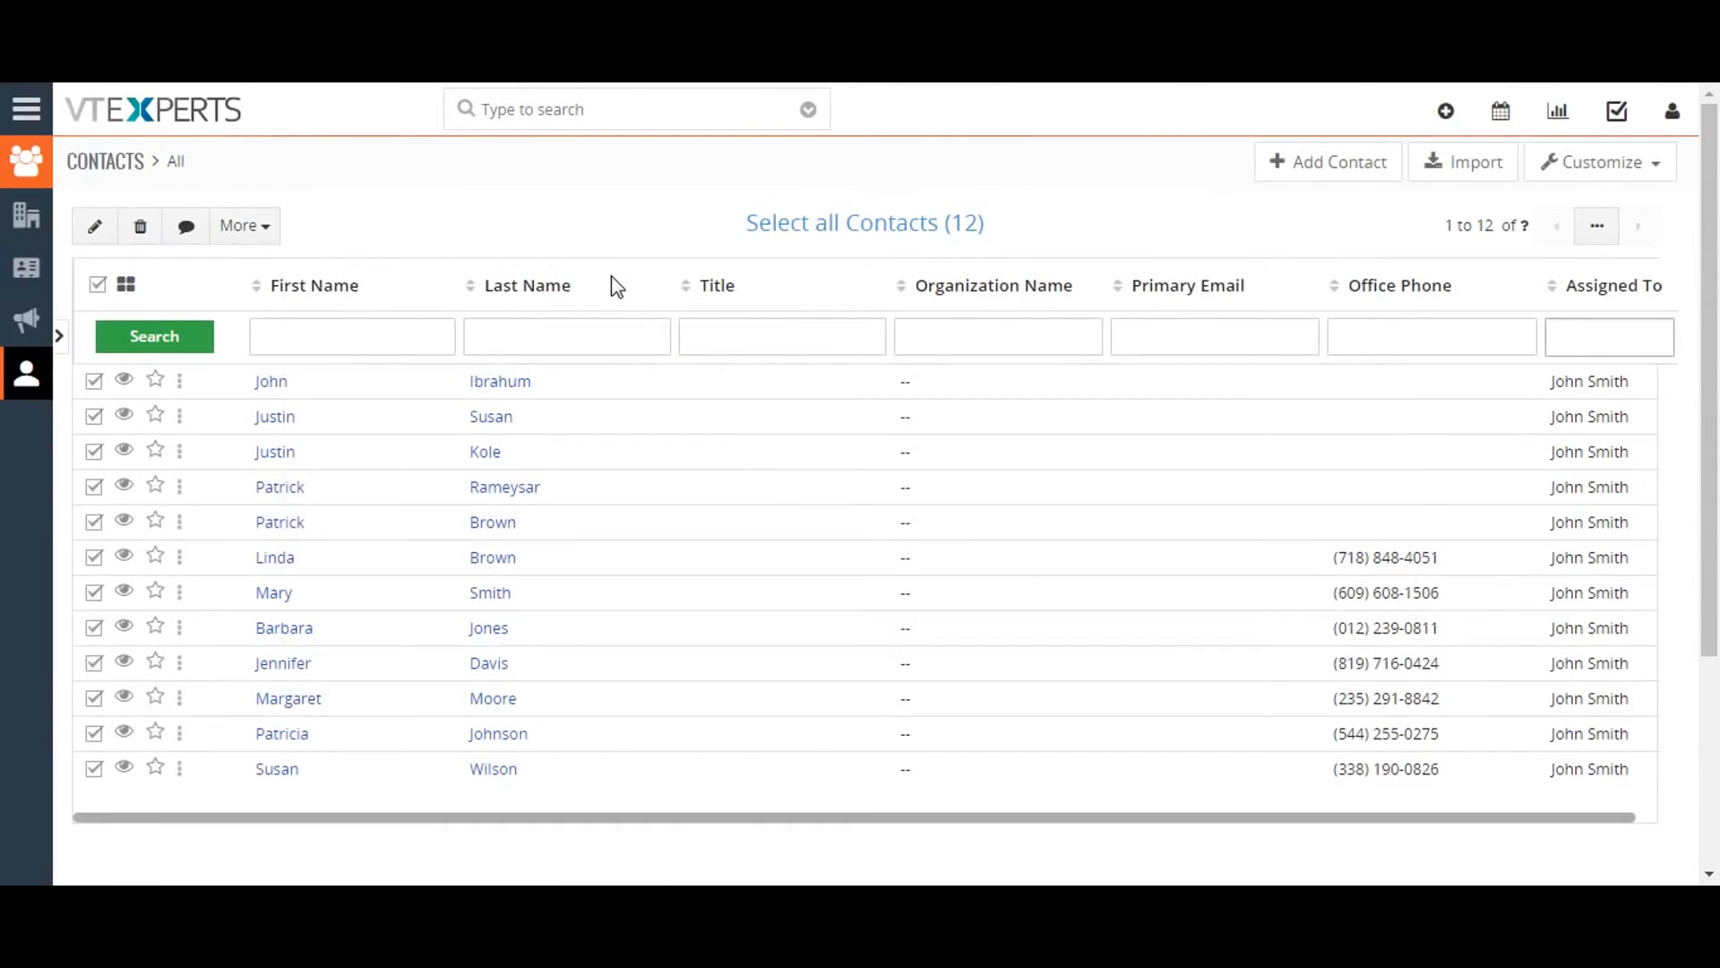
left_click(184, 226)
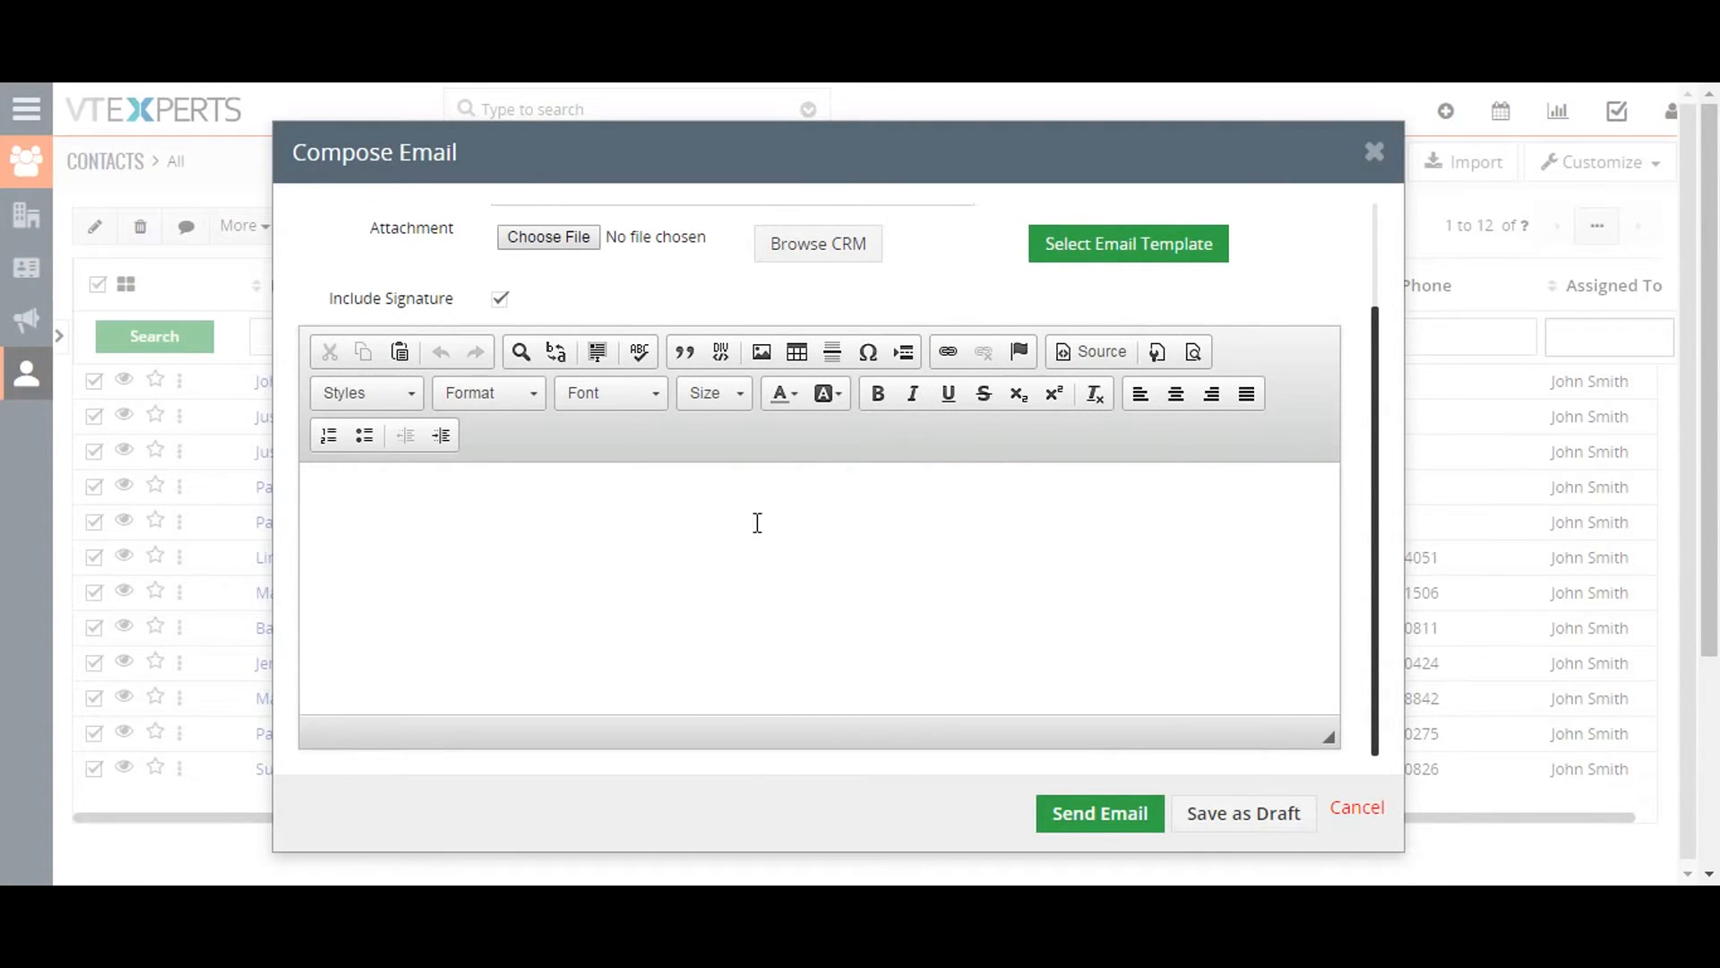
mouse_move(1233, 622)
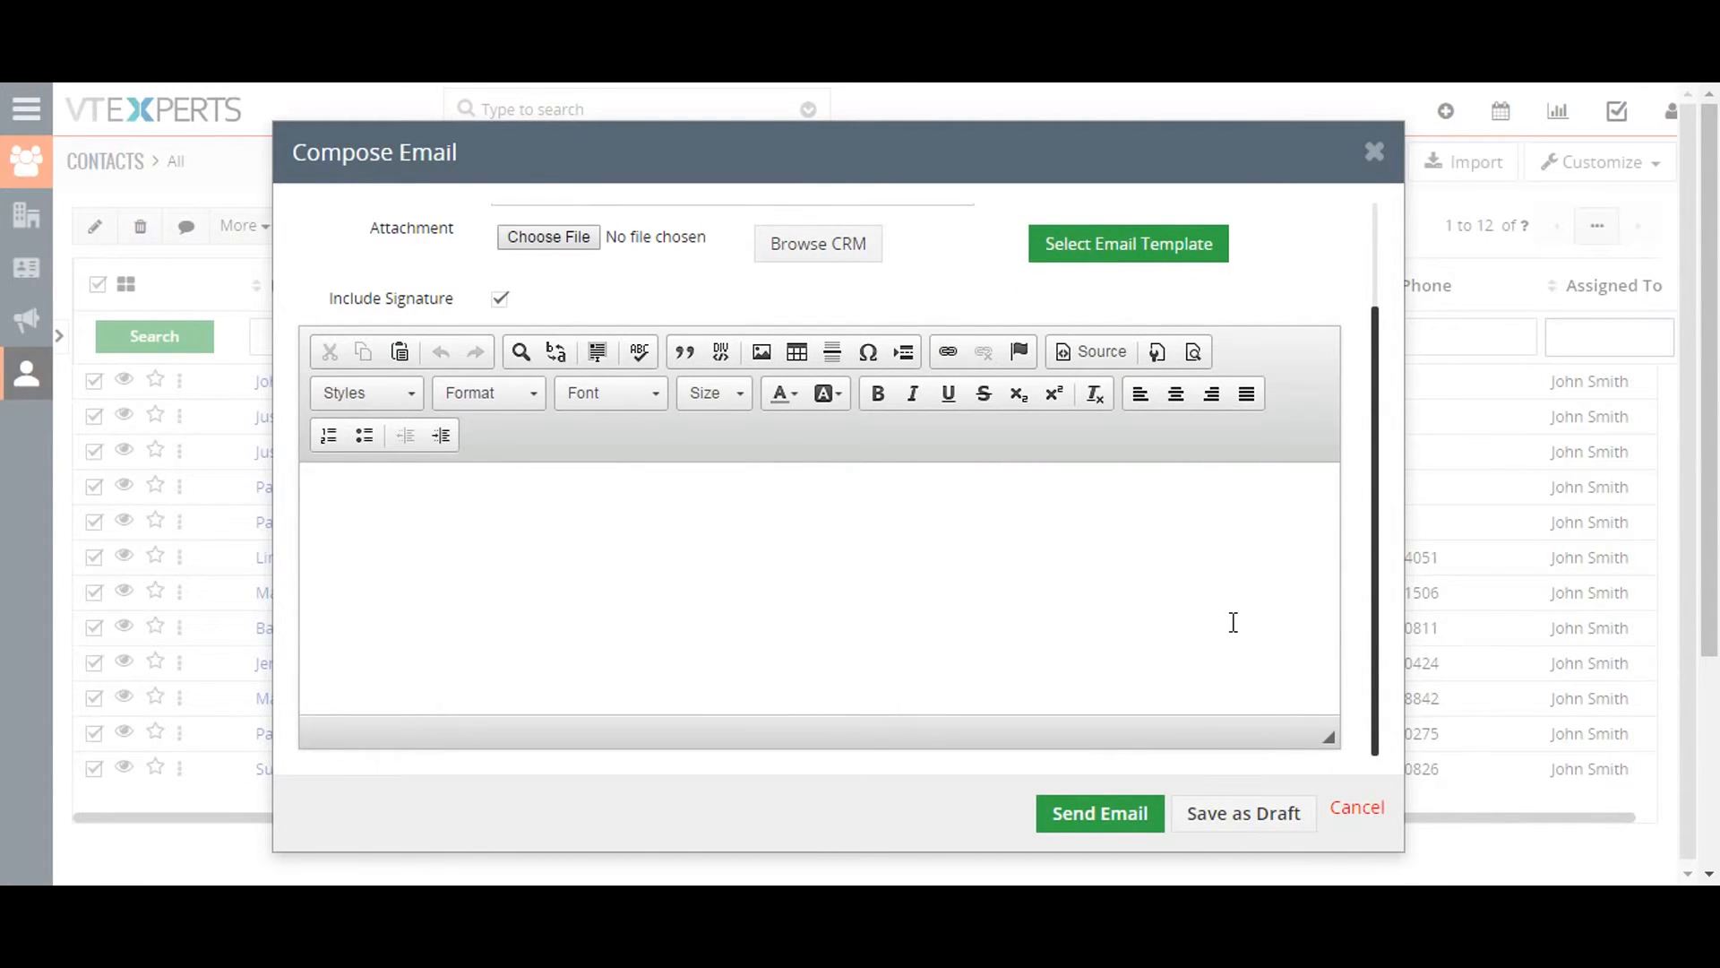
left_click(1356, 806)
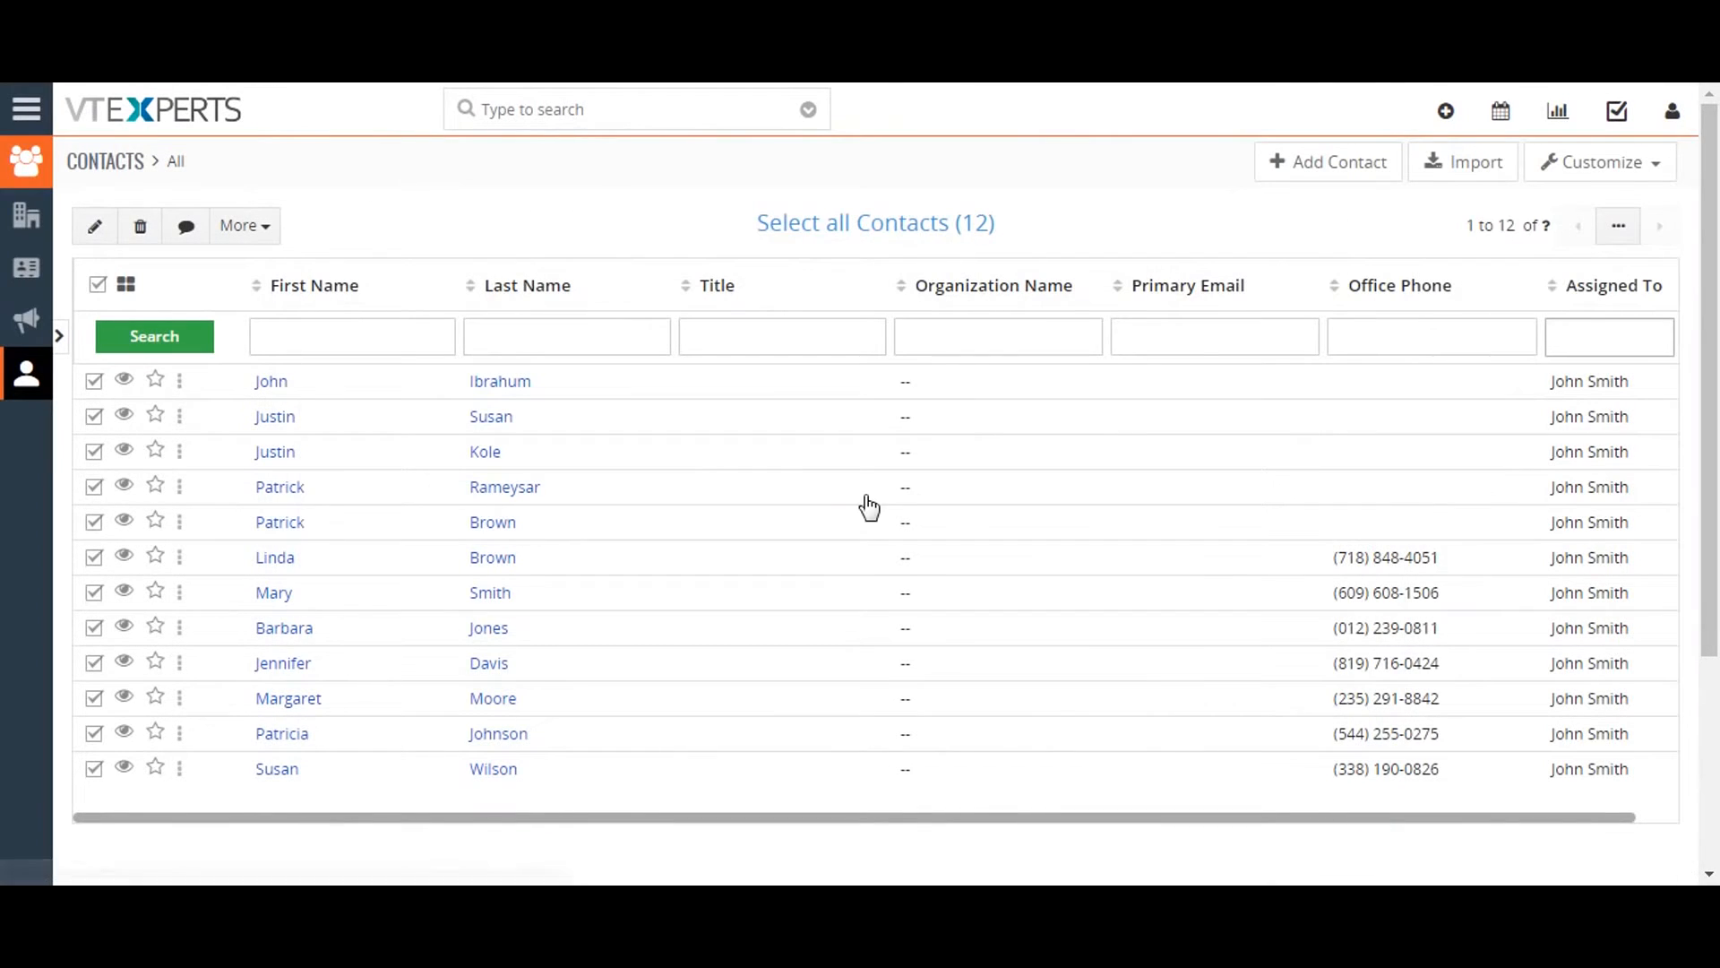
left_click(238, 226)
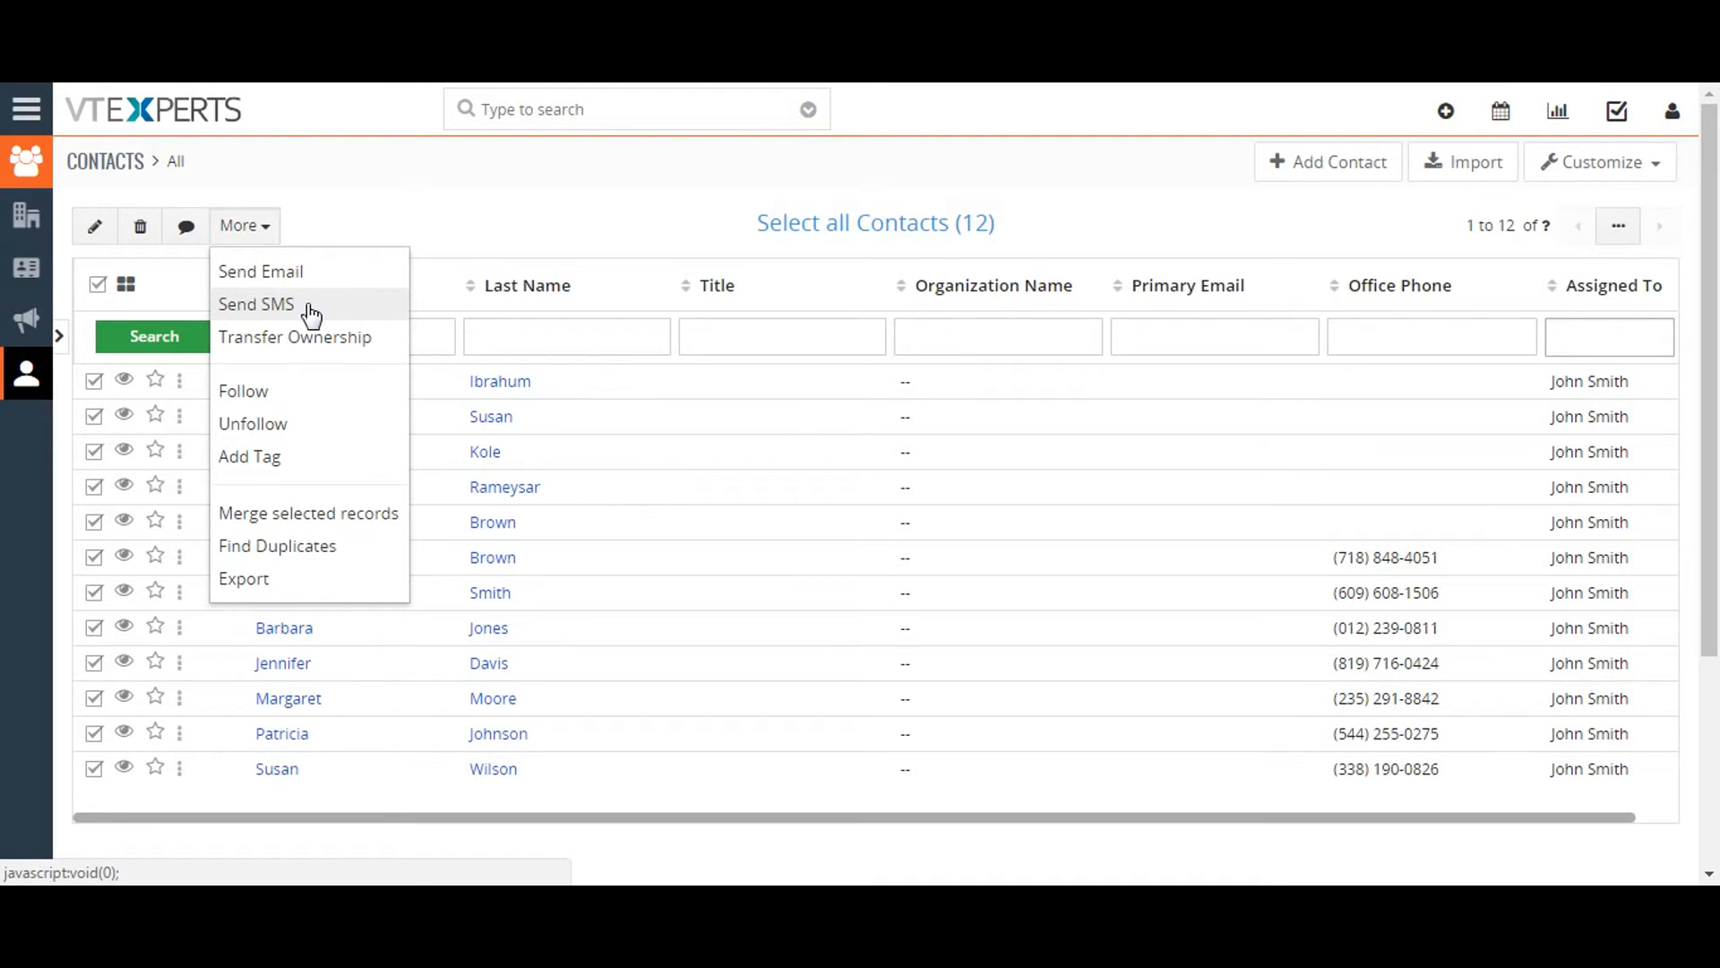
mouse_move(310, 337)
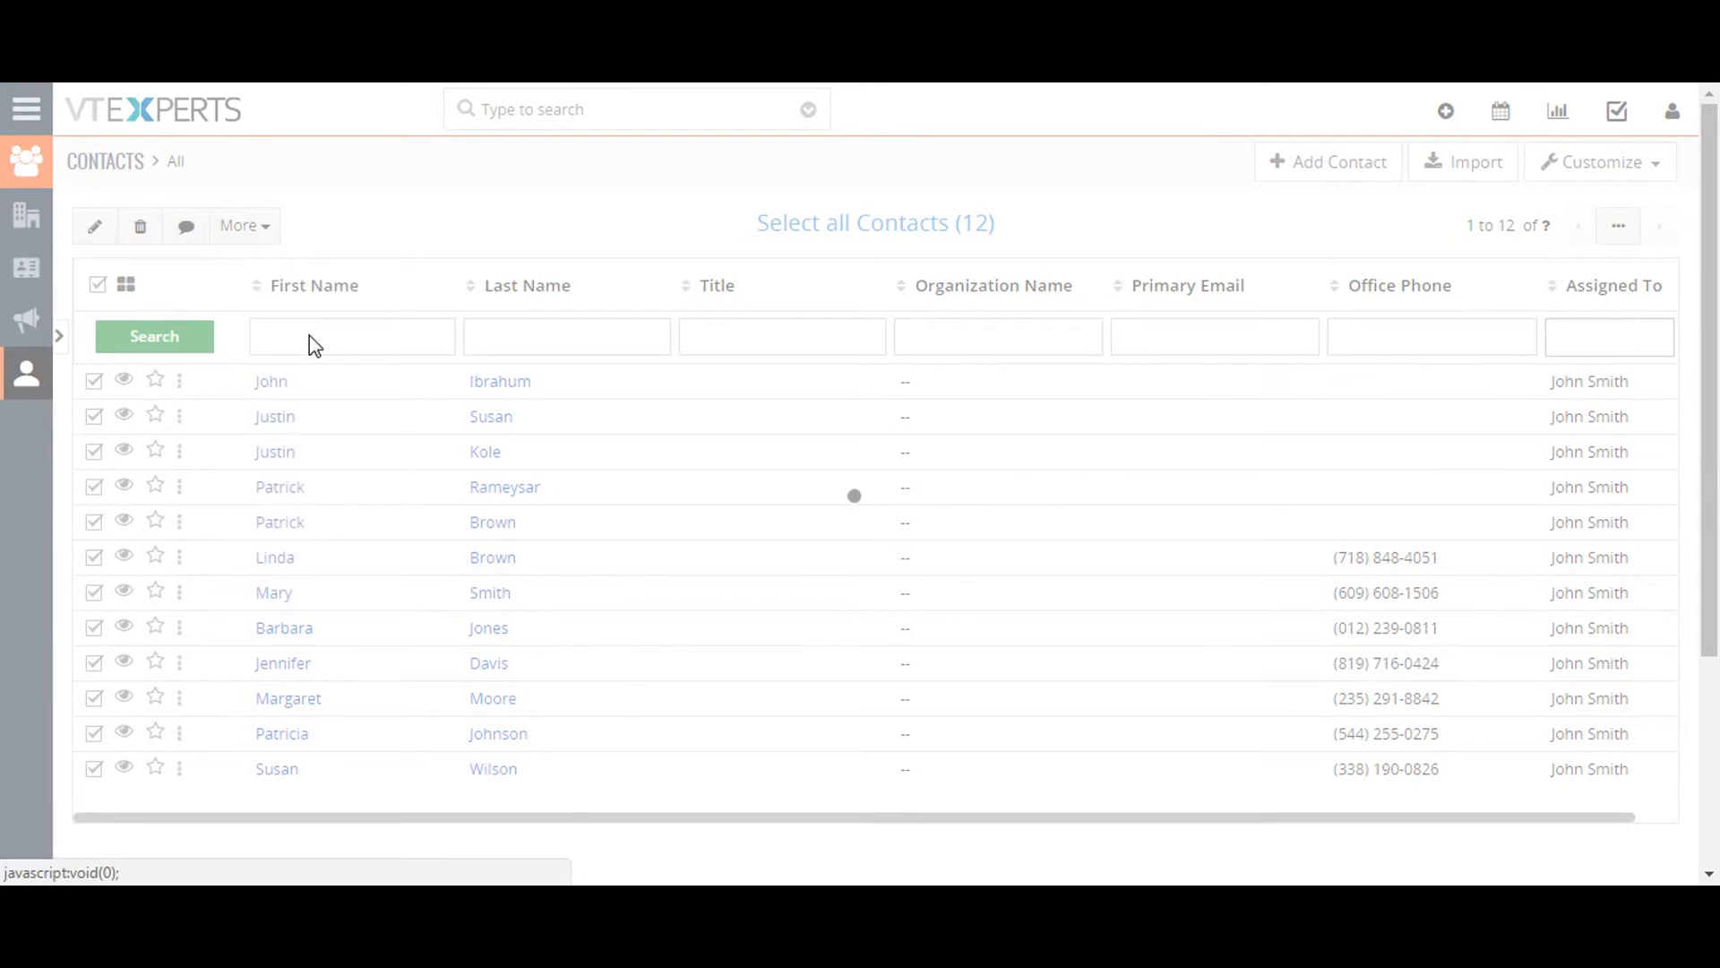
left_click(244, 226)
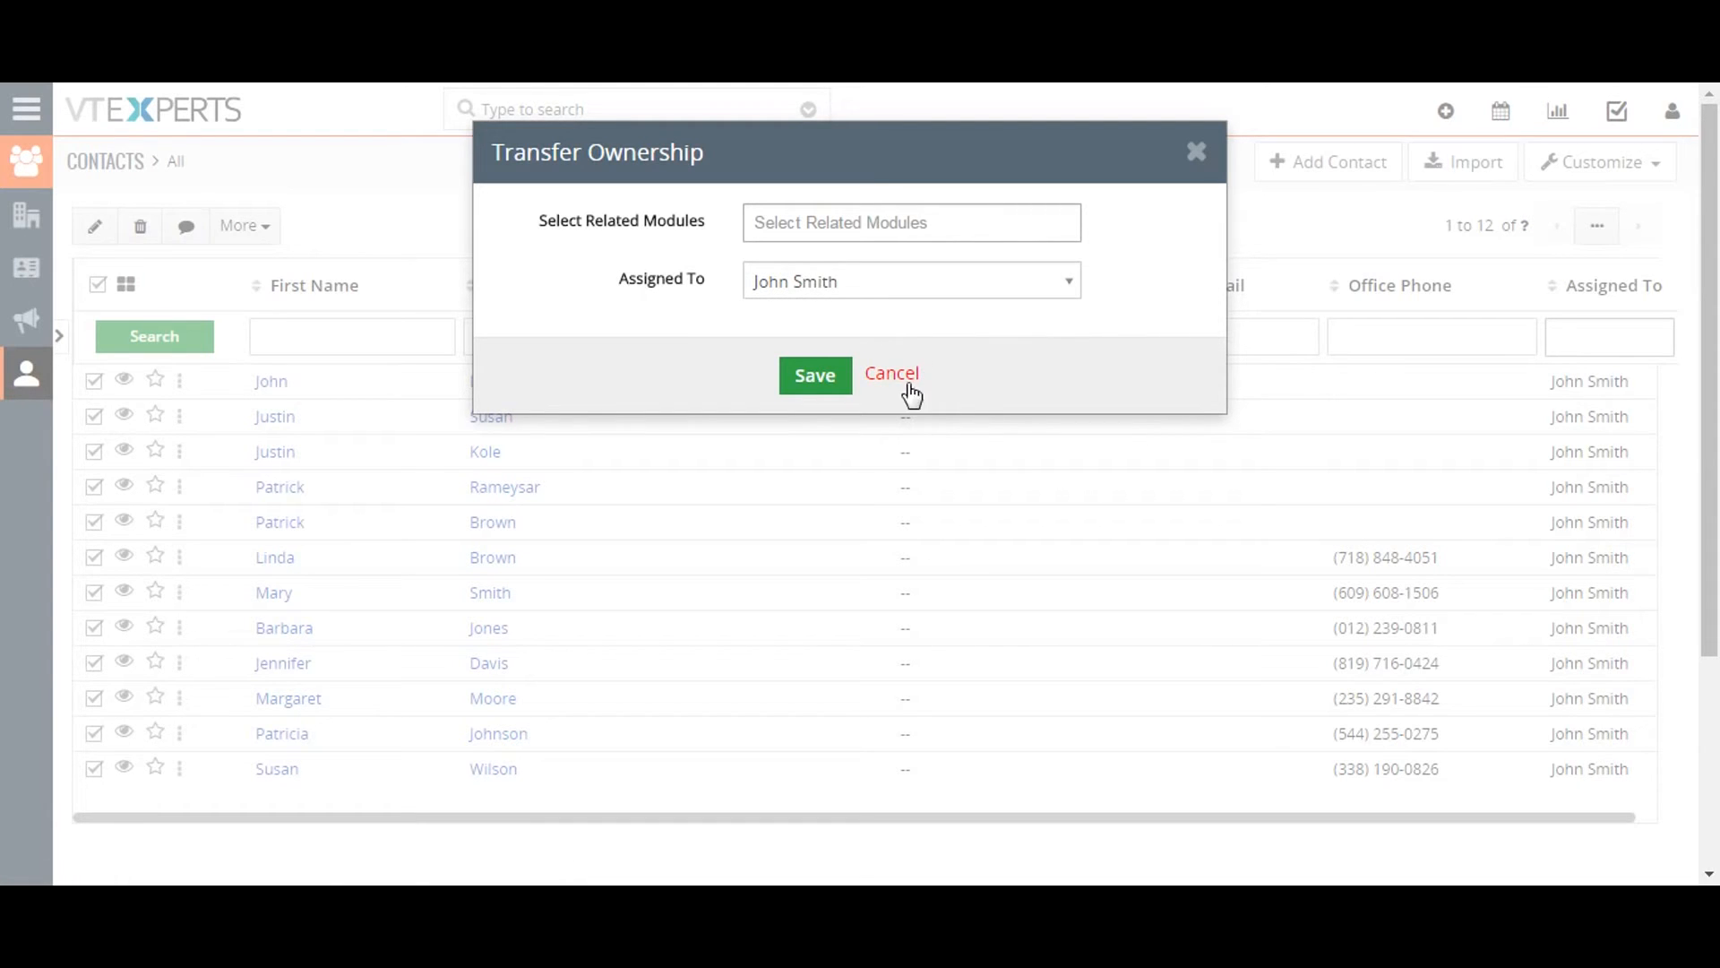
left_click(890, 372)
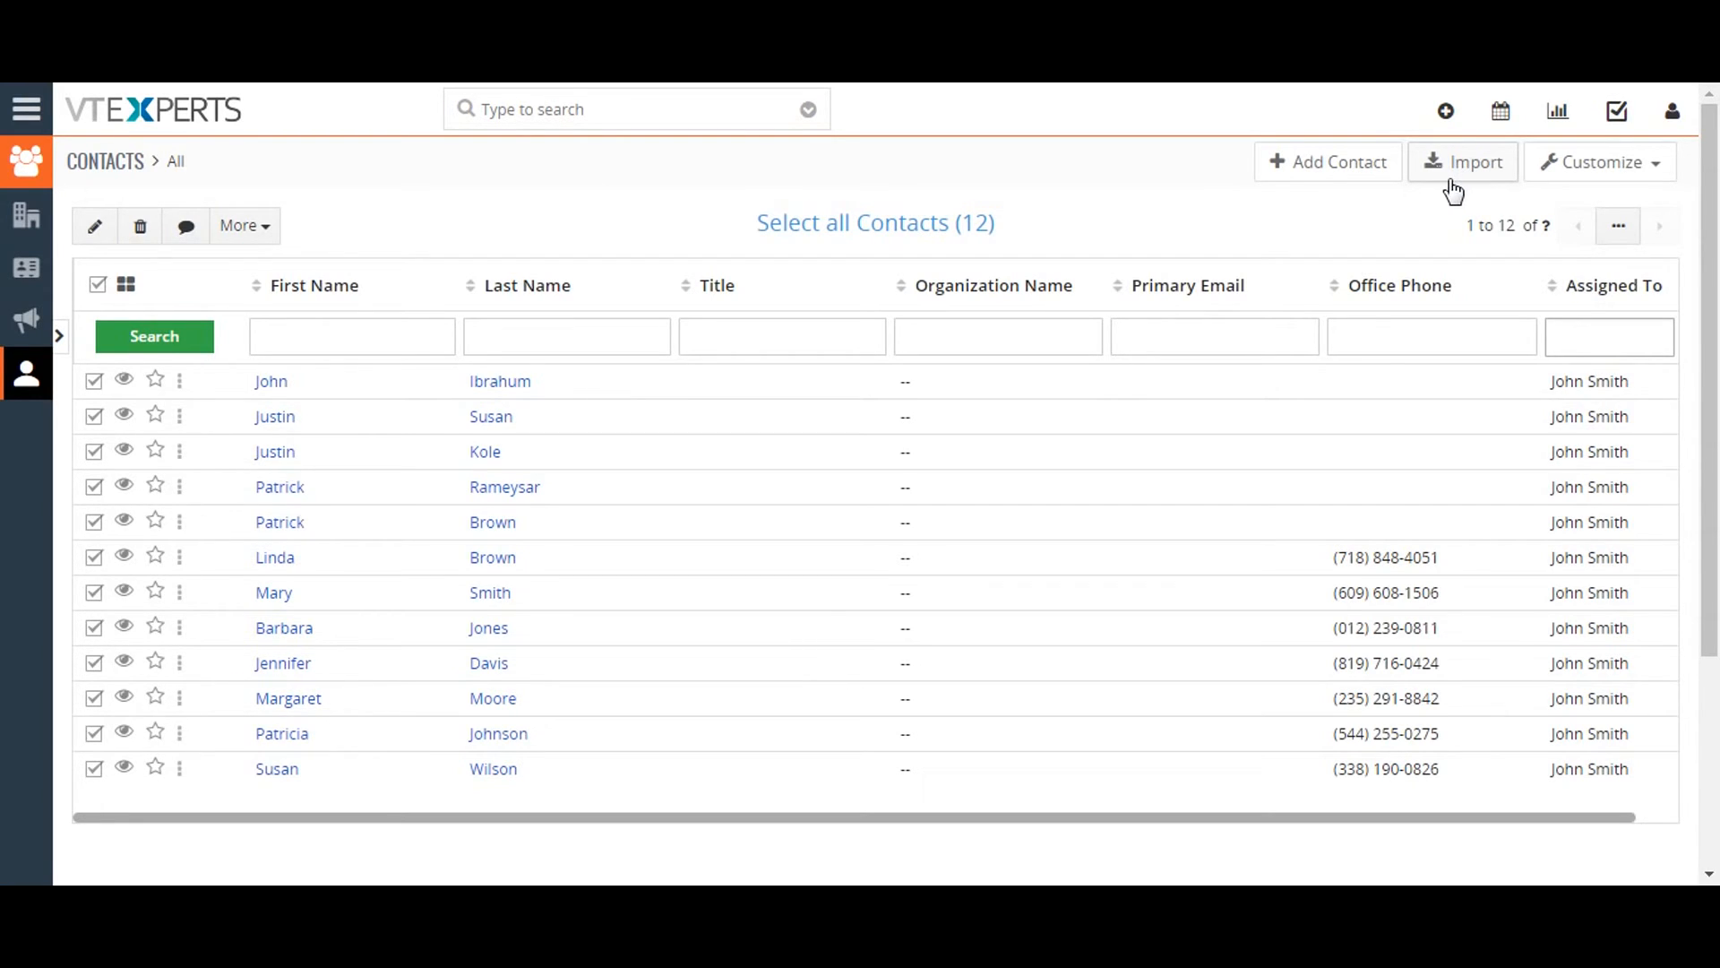
left_click(243, 226)
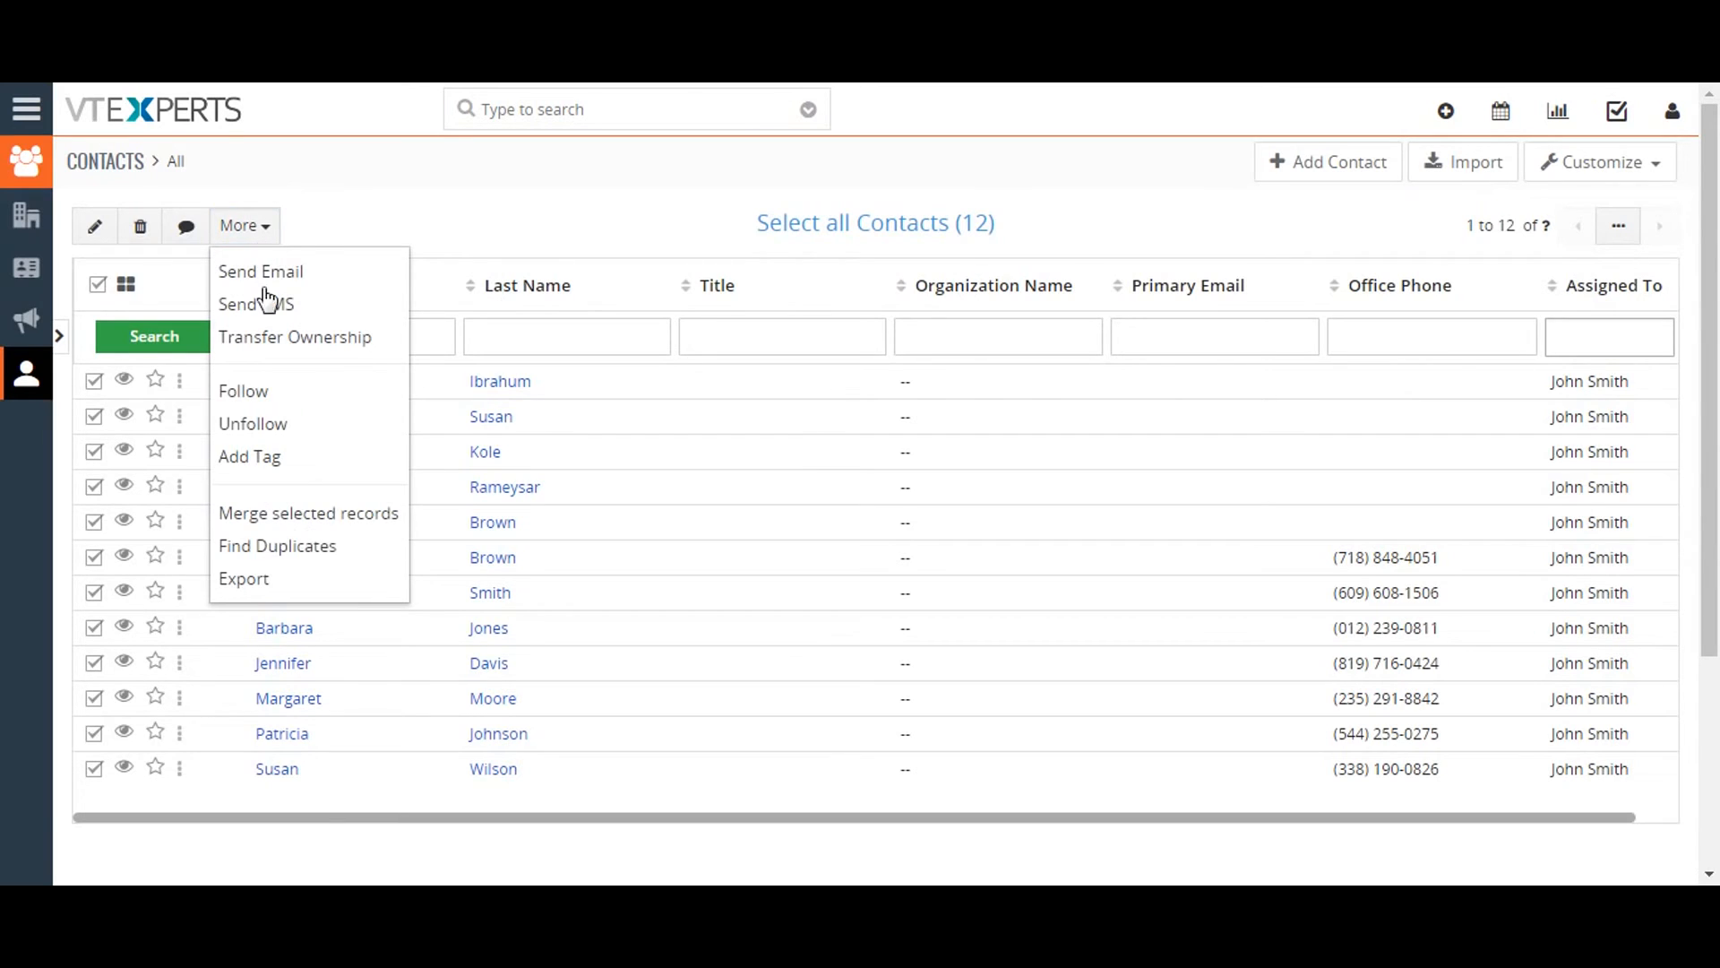
mouse_move(242, 579)
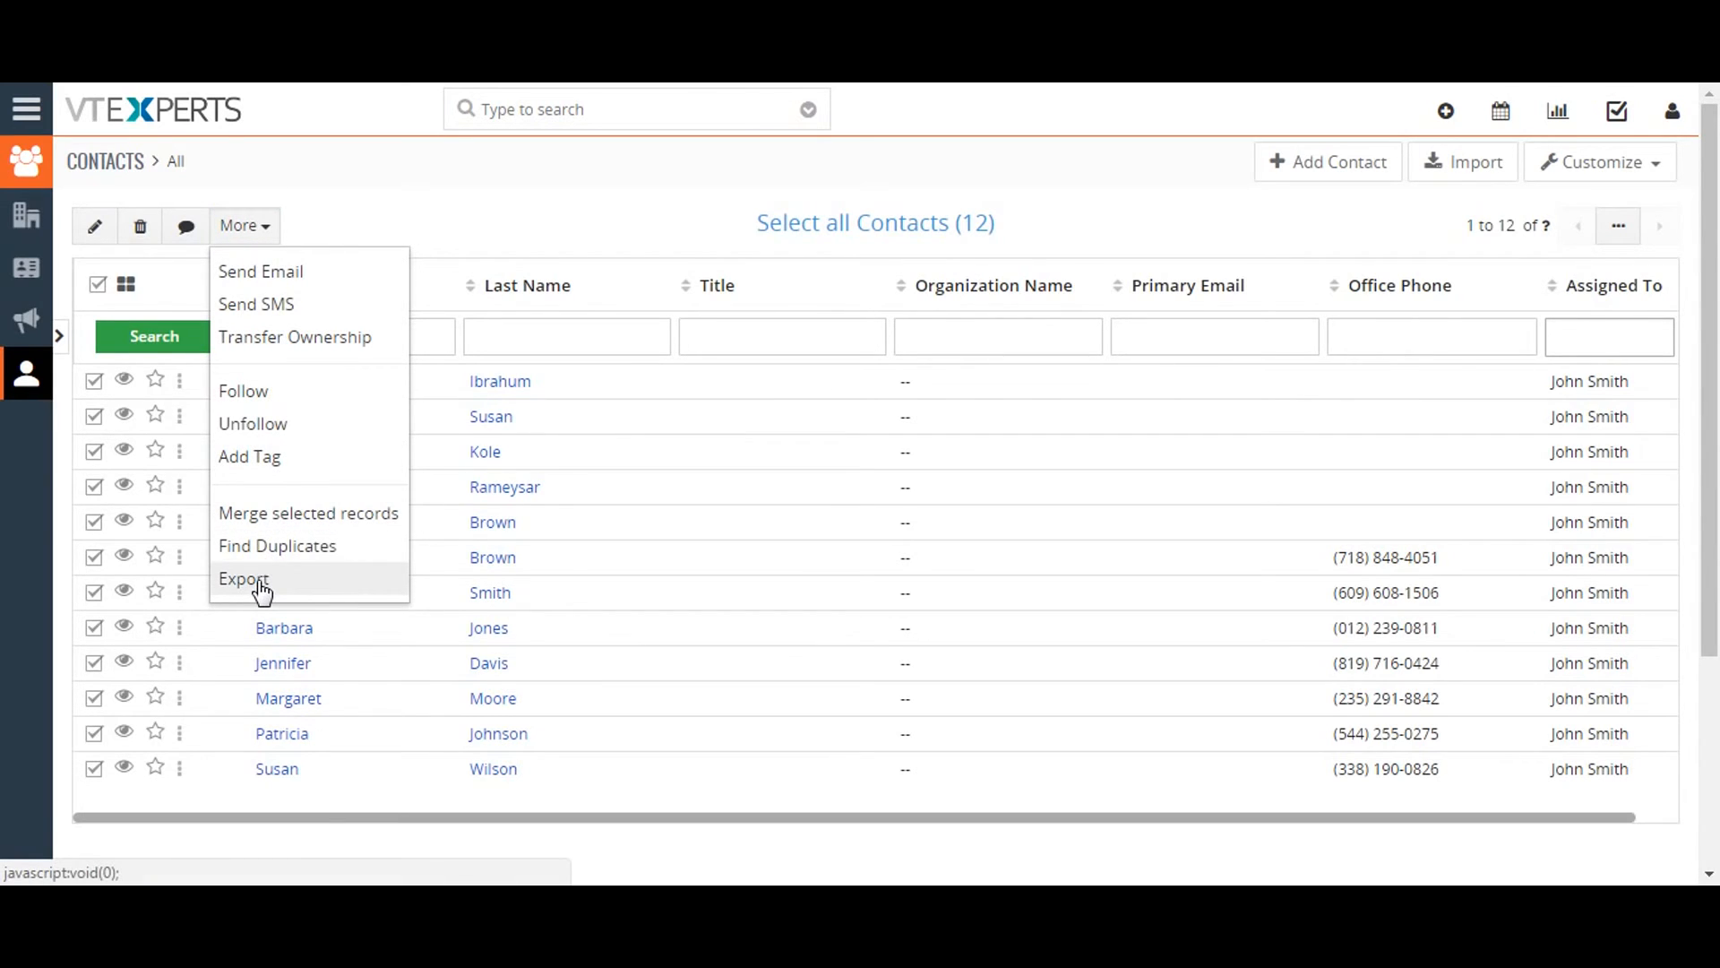
mouse_move(310, 559)
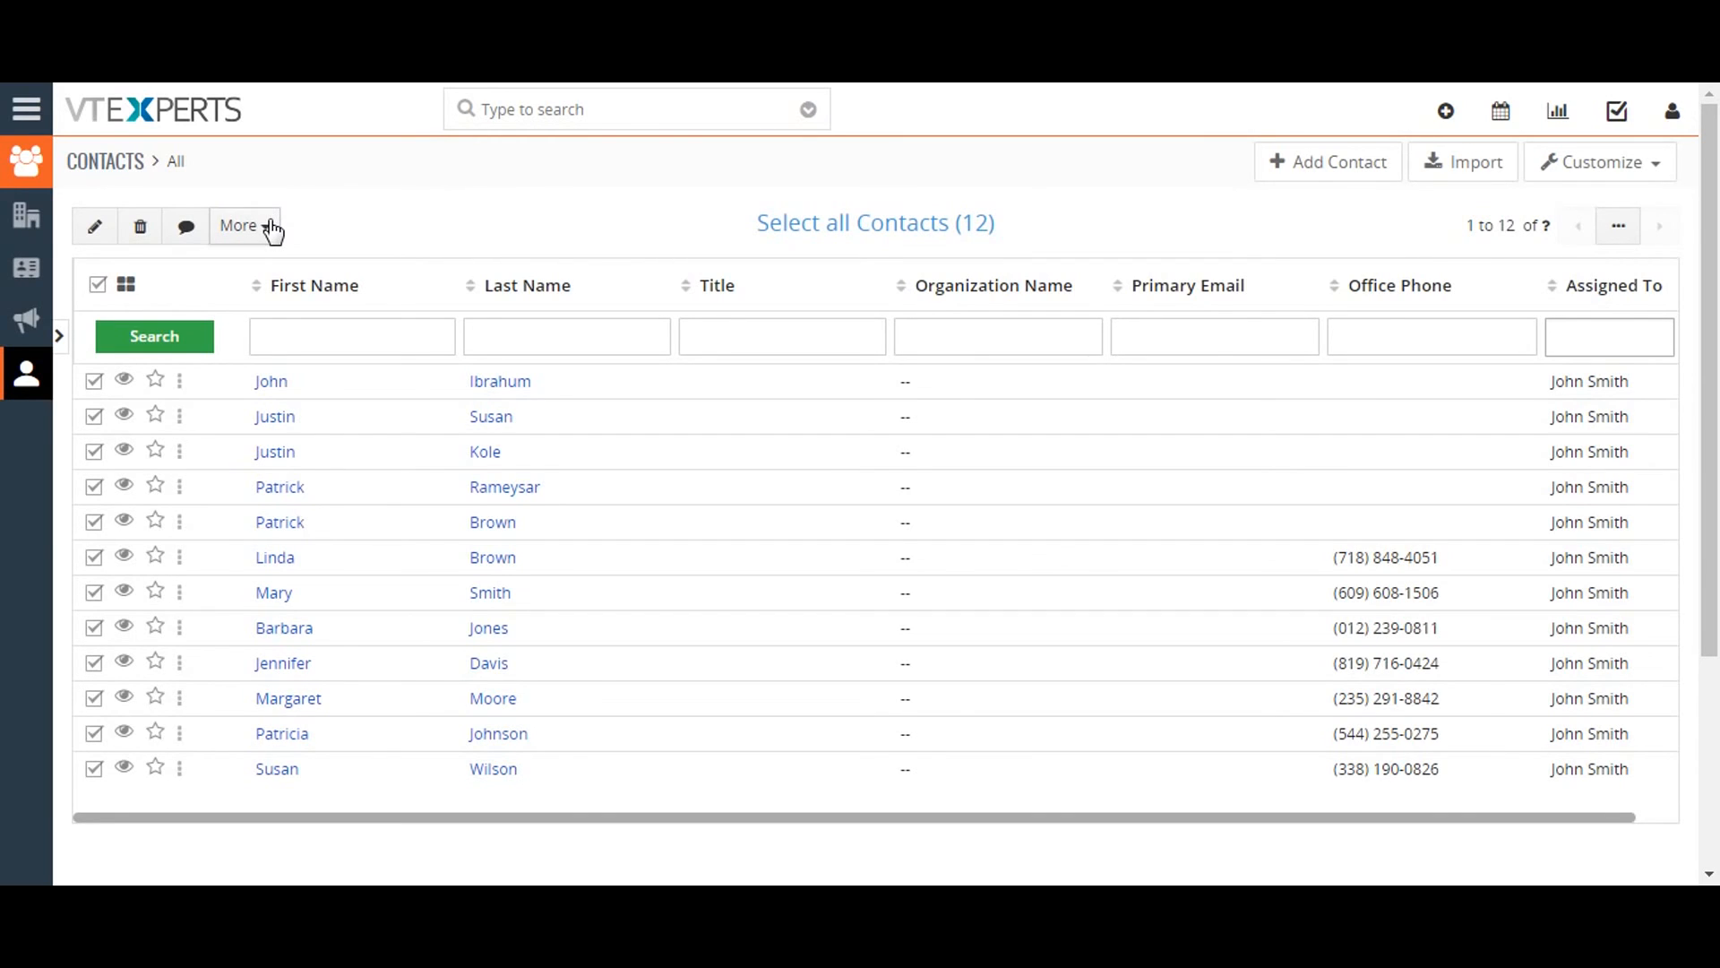
left_click(240, 226)
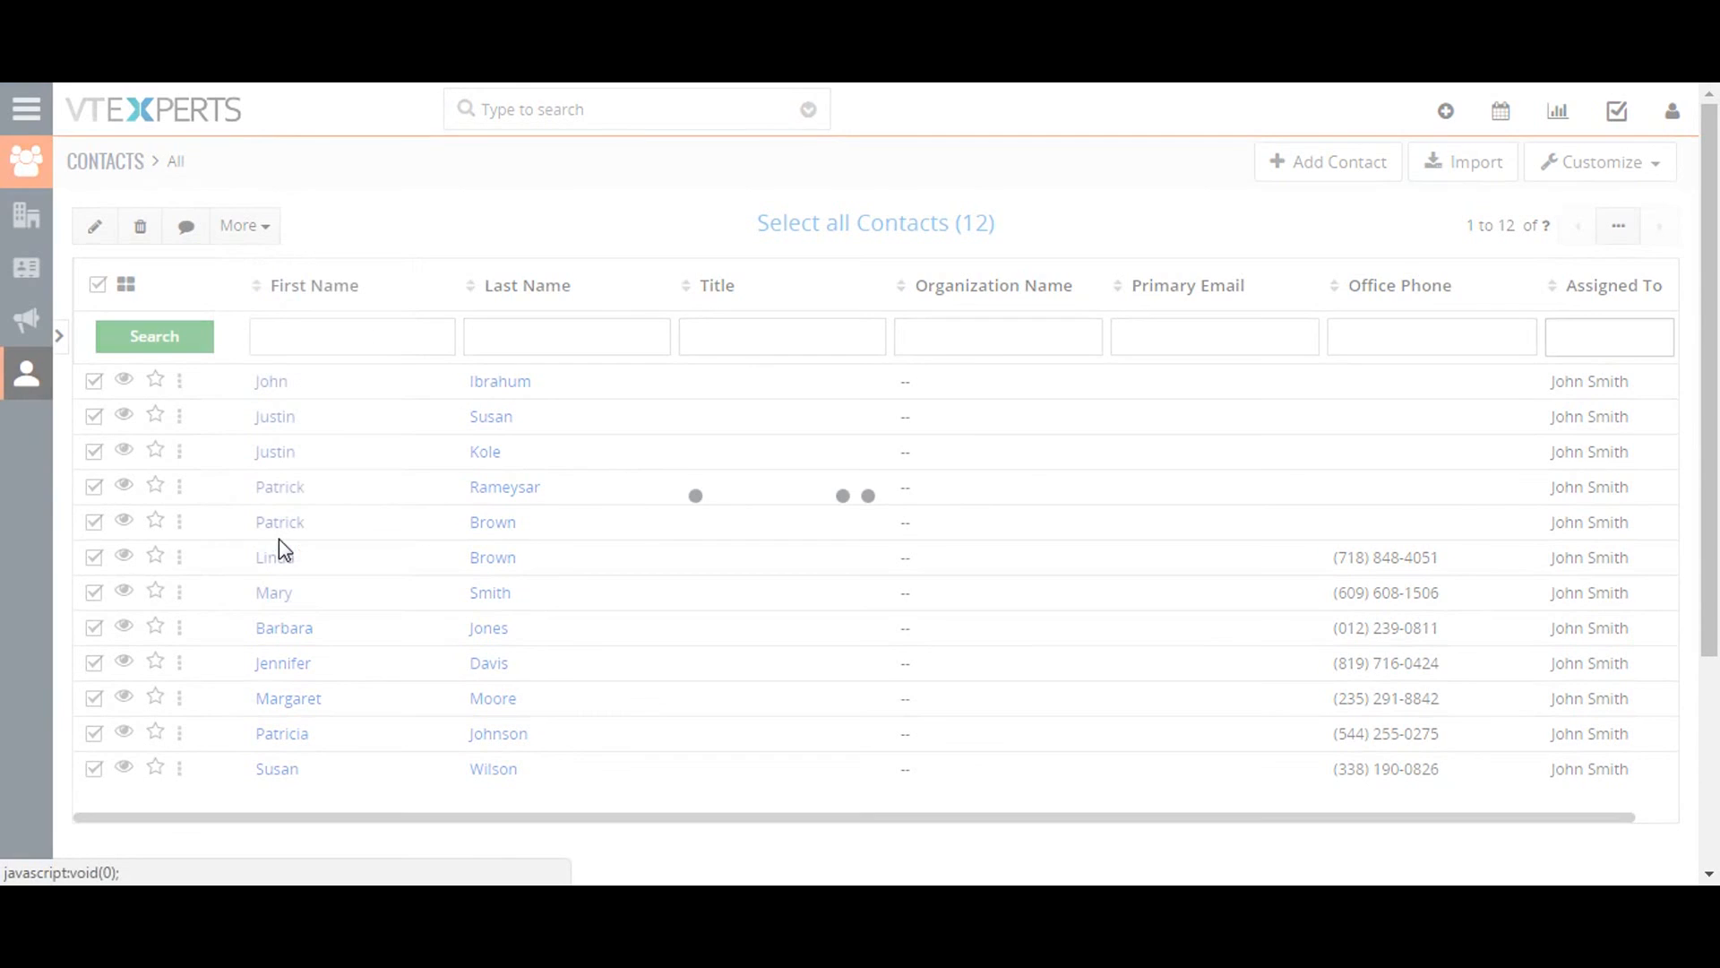
left_click(238, 226)
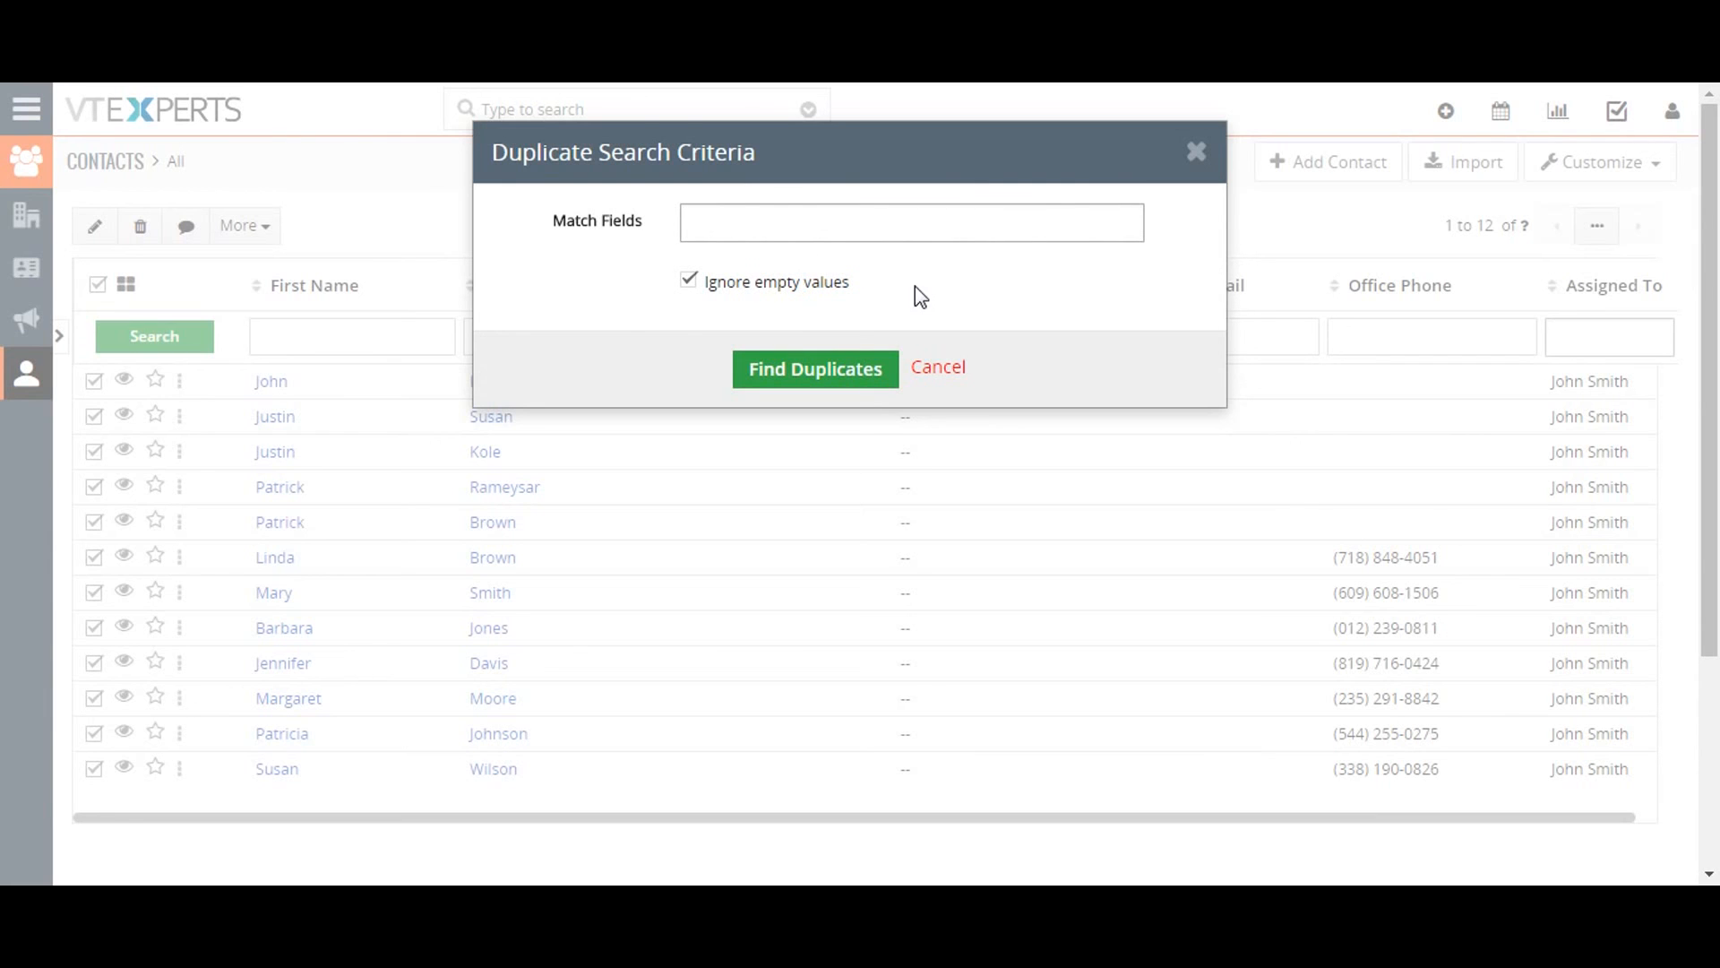
left_click(937, 365)
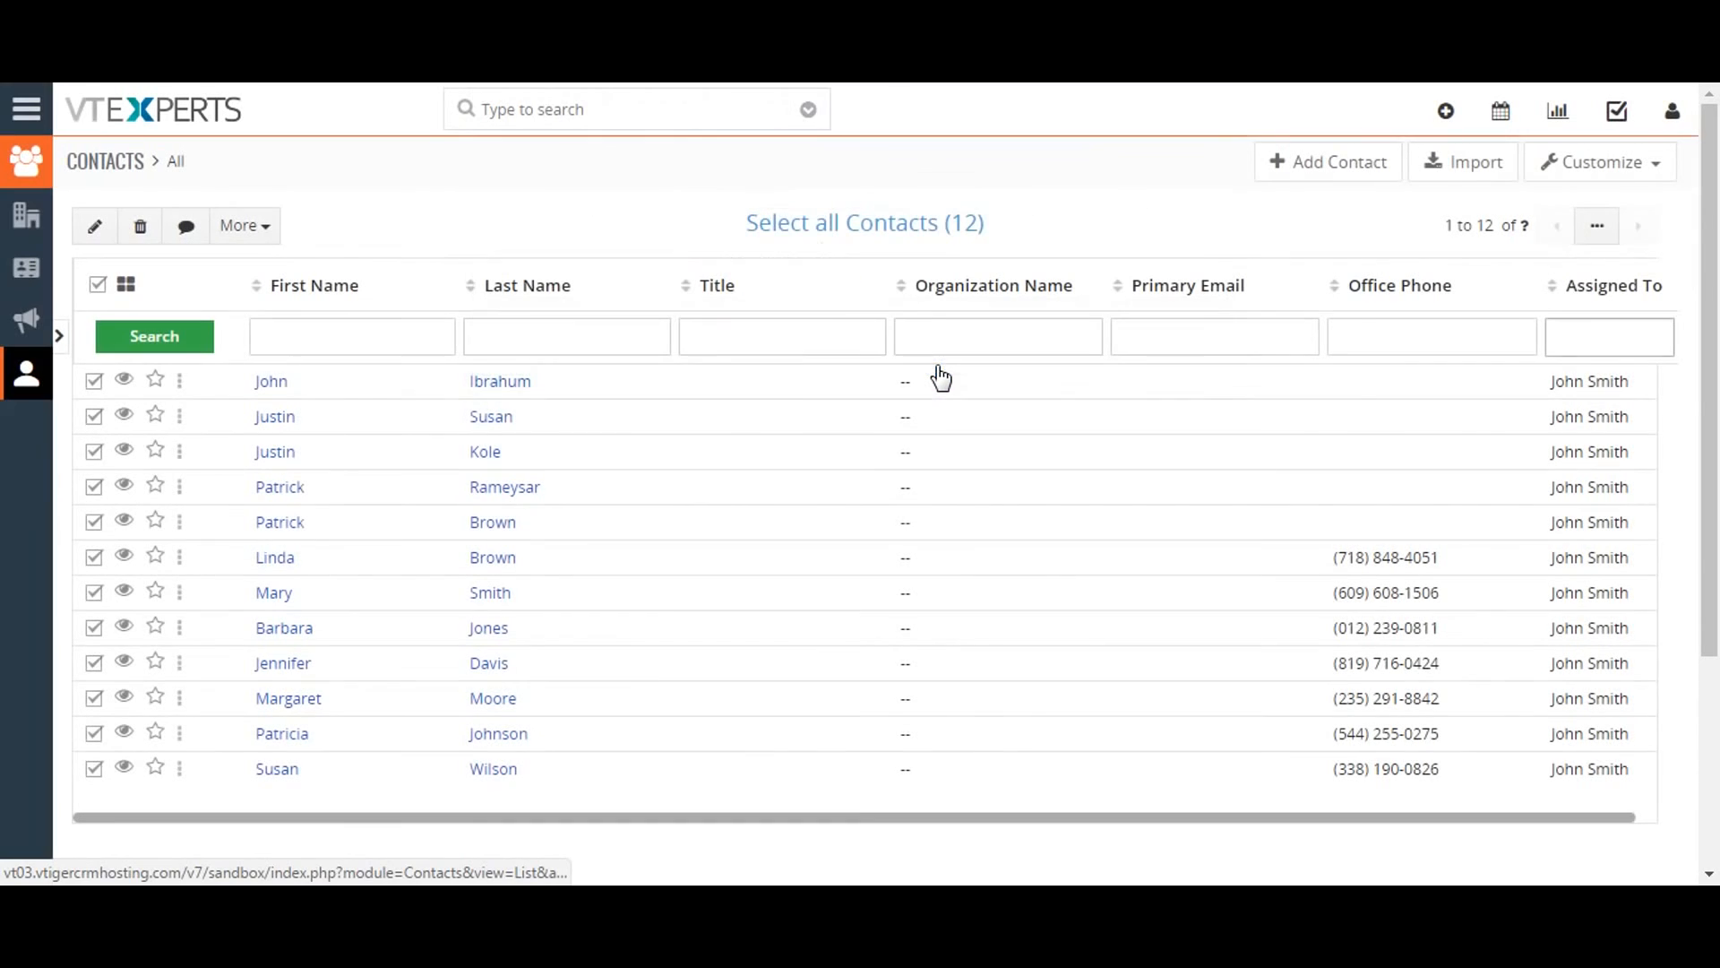